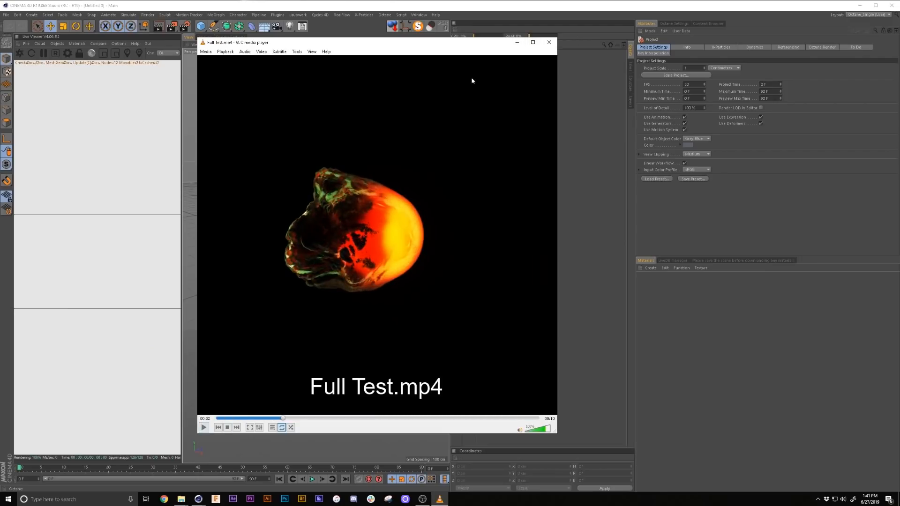
Close the preview video and add a sphere with 50 segments to the scene.
click(547, 42)
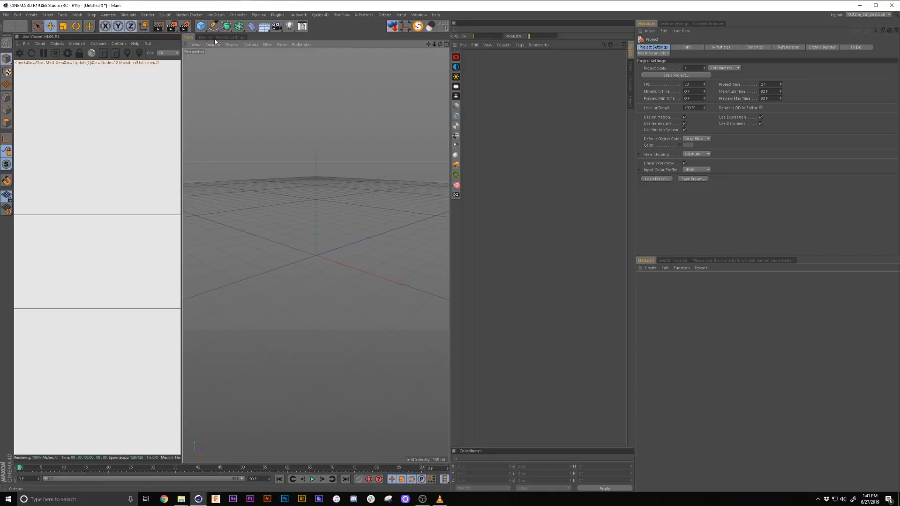
click(201, 27)
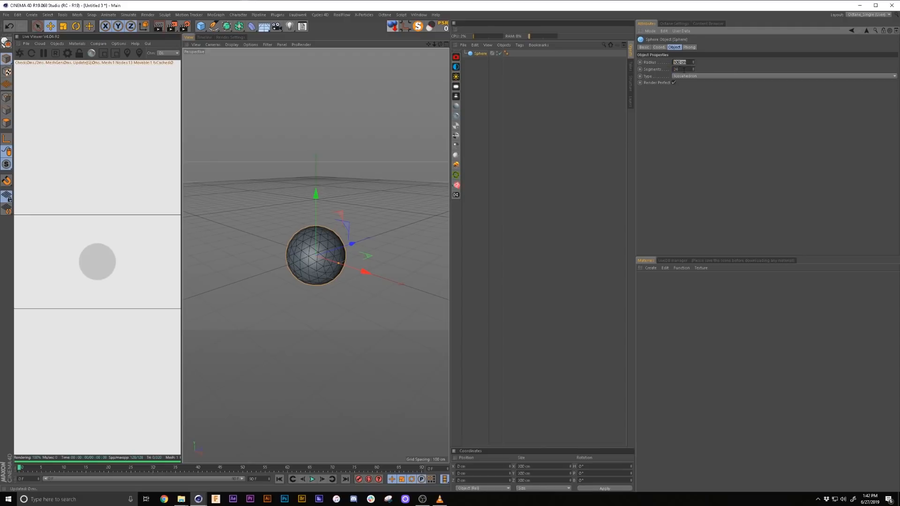
text(50)
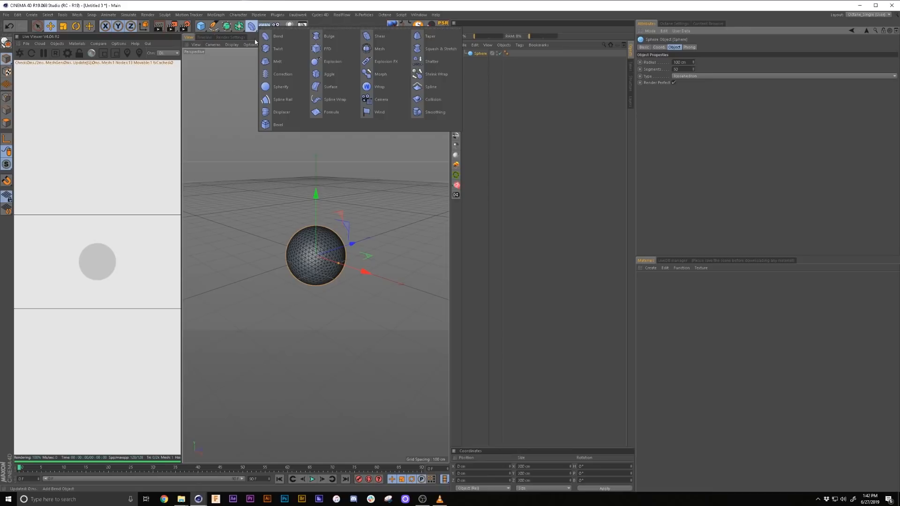
Add a Displacer deformer driven by a Wavy Turbulence noise shader.
click(281, 112)
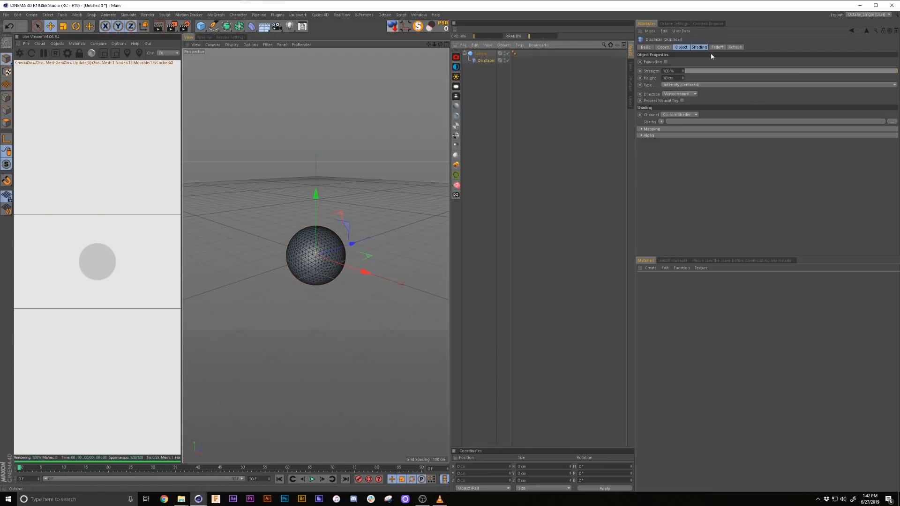
click(661, 69)
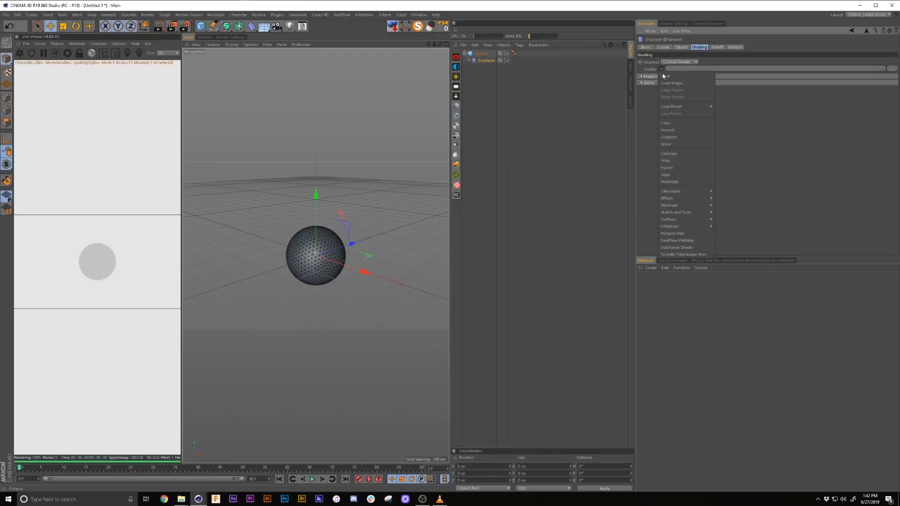
click(666, 144)
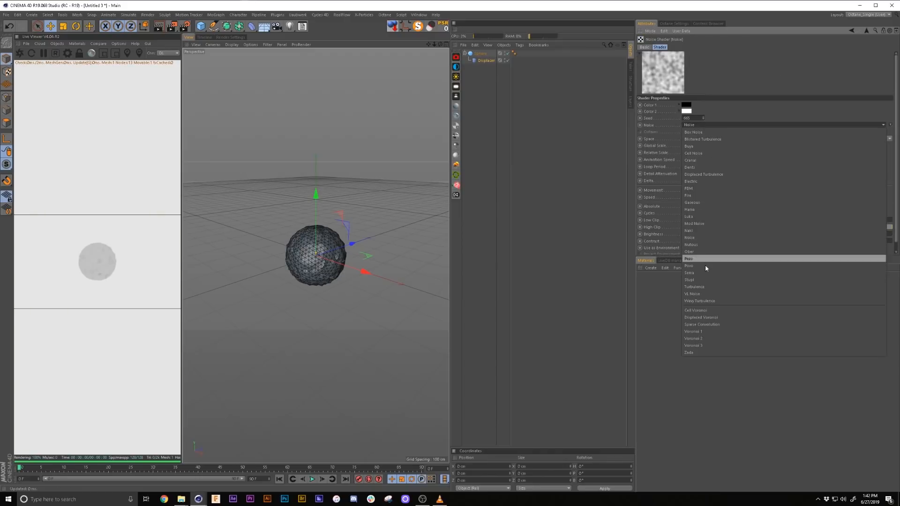
click(699, 301)
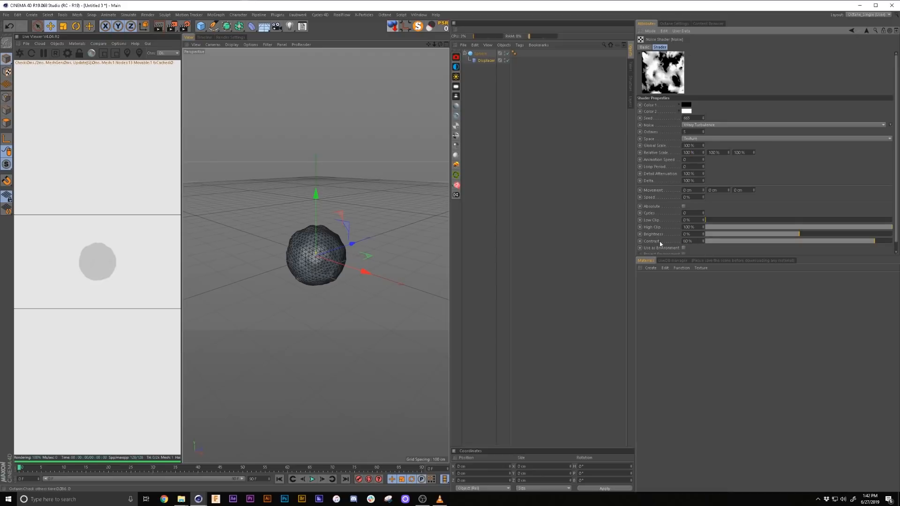
Raise the displacer's Height until the sphere bursts into jagged spikes.
click(698, 47)
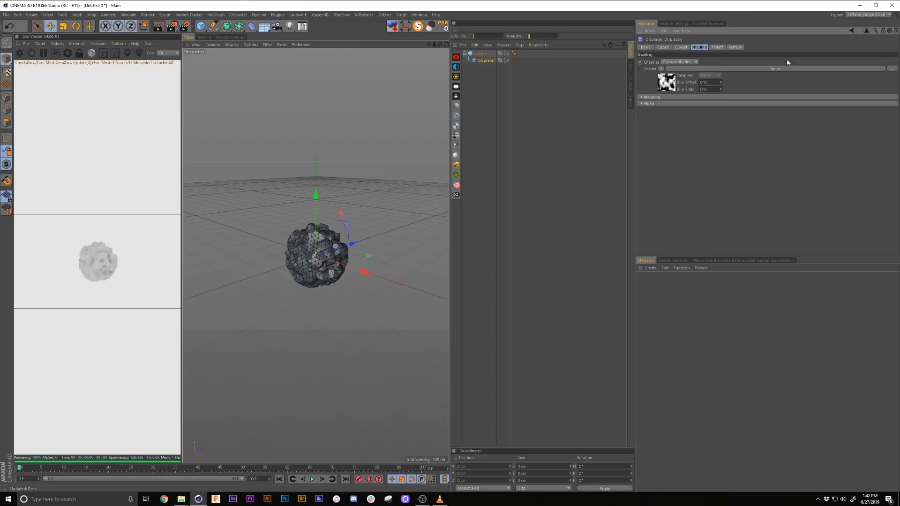
click(681, 47)
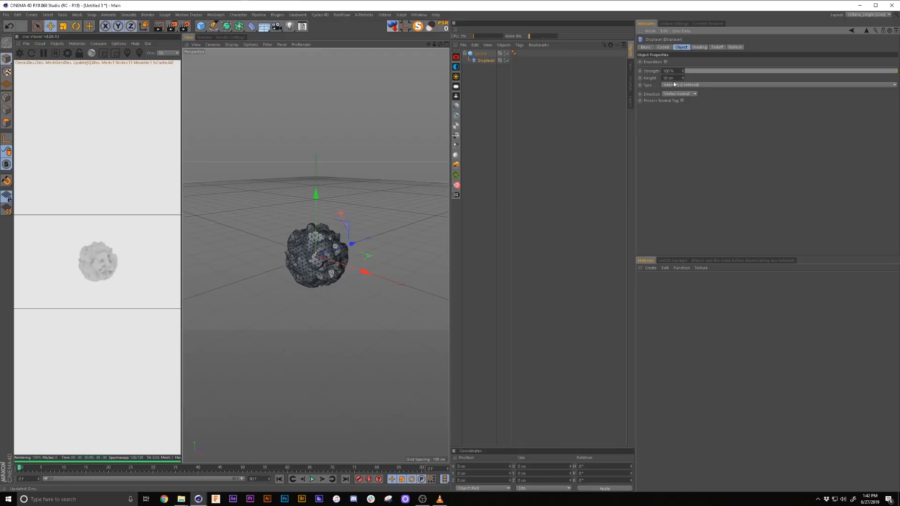
click(680, 84)
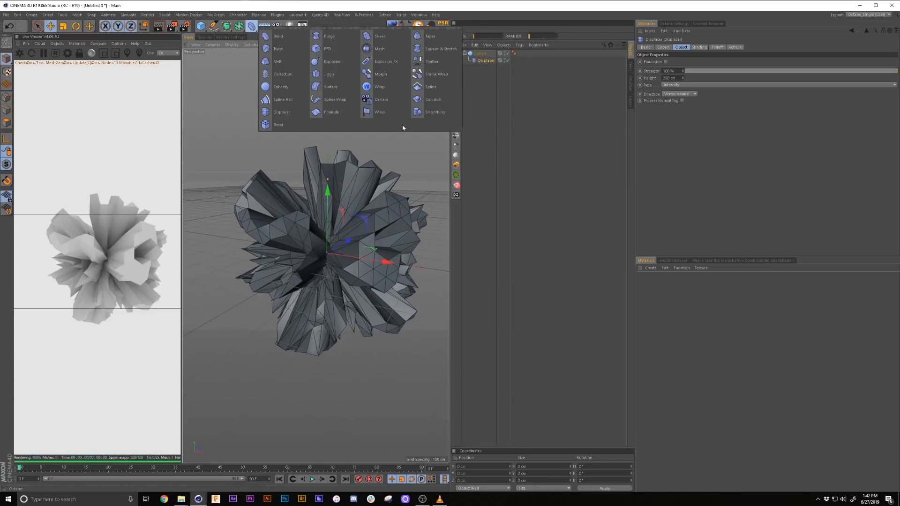
Add a Smoothing deformer to the sphere and nest it under a Subdivision Surface.
click(435, 112)
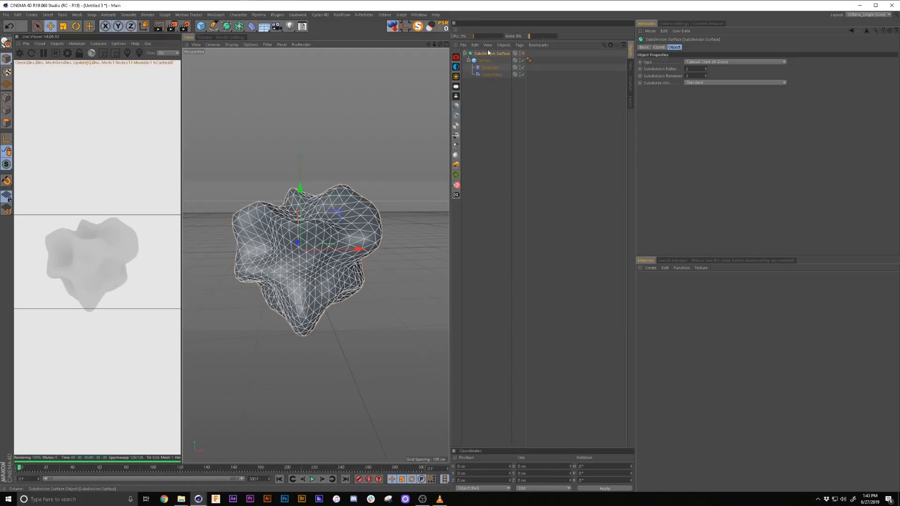
Set the noise shader's Animation Speed and preview the moving noise.
click(490, 67)
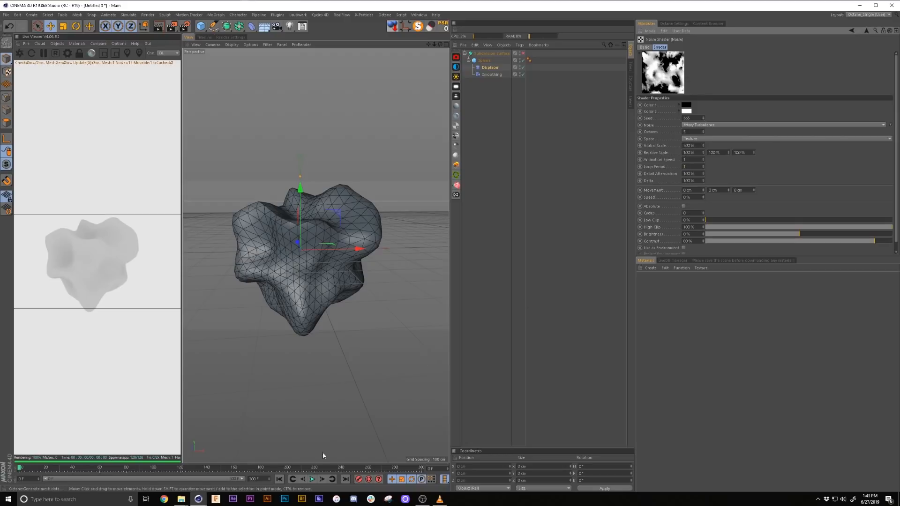
click(313, 478)
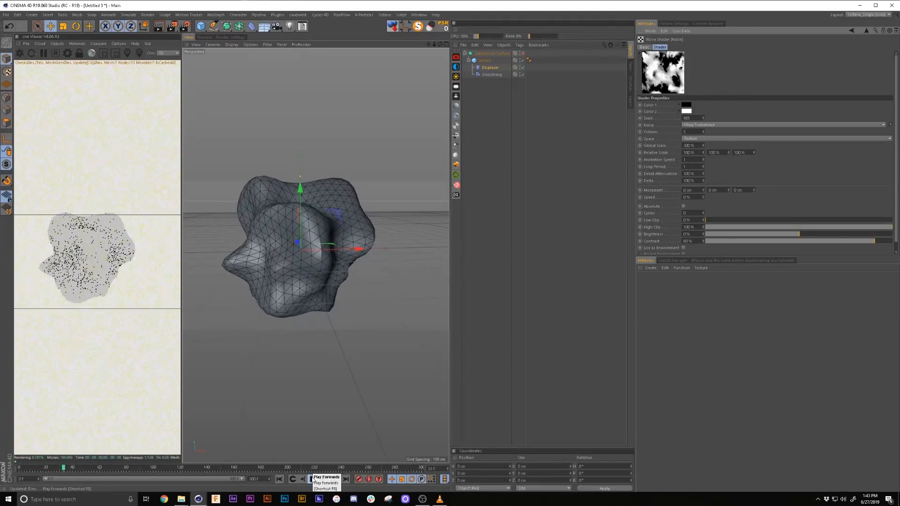
click(312, 479)
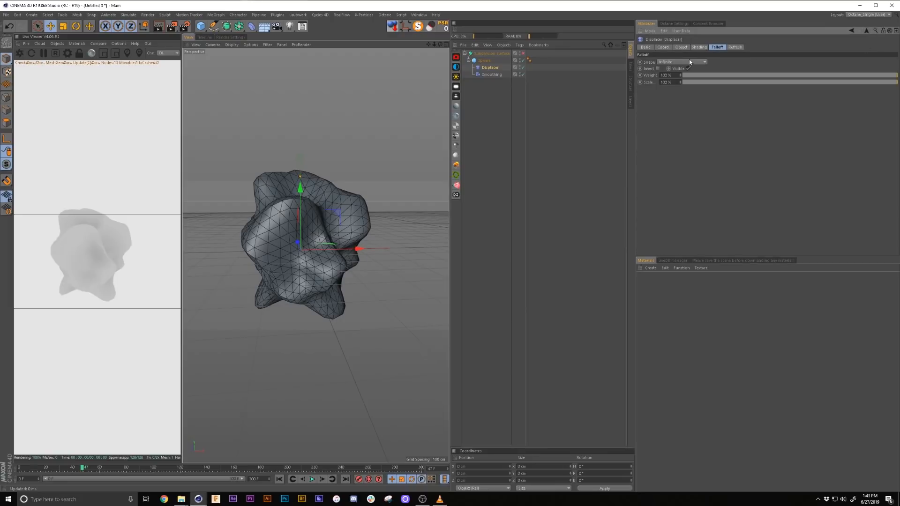
Give the displacer a spherical falloff with a 250 cm size.
click(680, 61)
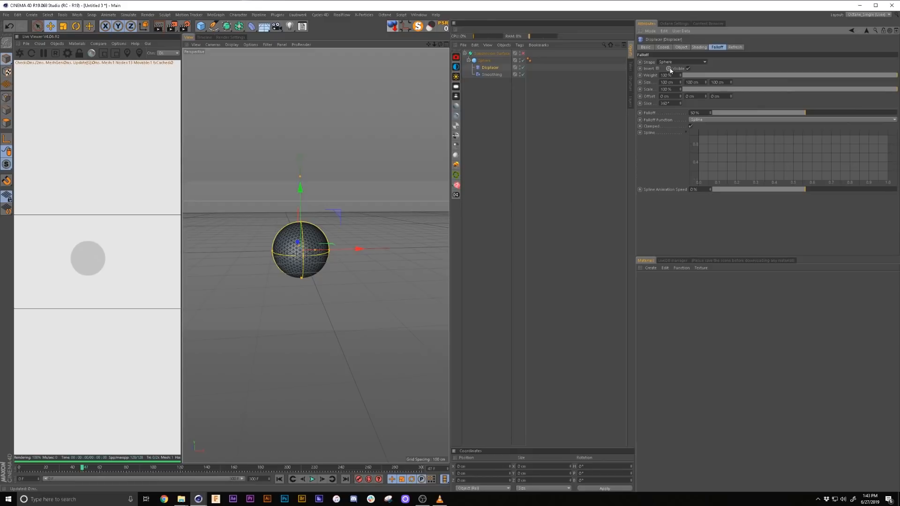
click(666, 82)
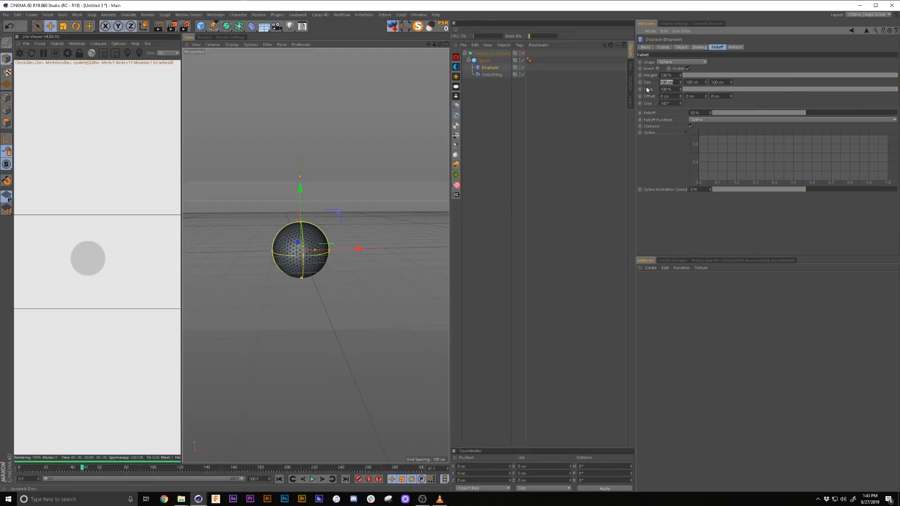
text(250)
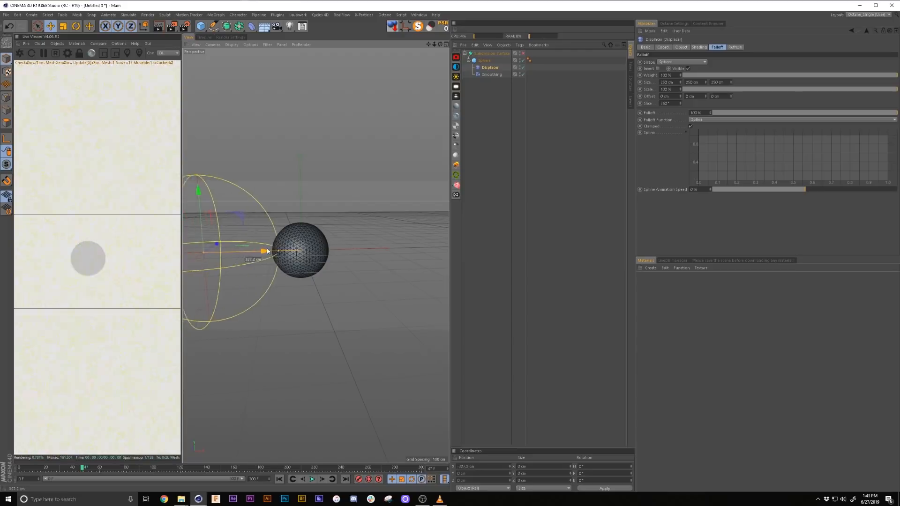
Move the displacer's falloff across the ball and keyframe its position from frame zero.
drag(263, 251, 421, 248)
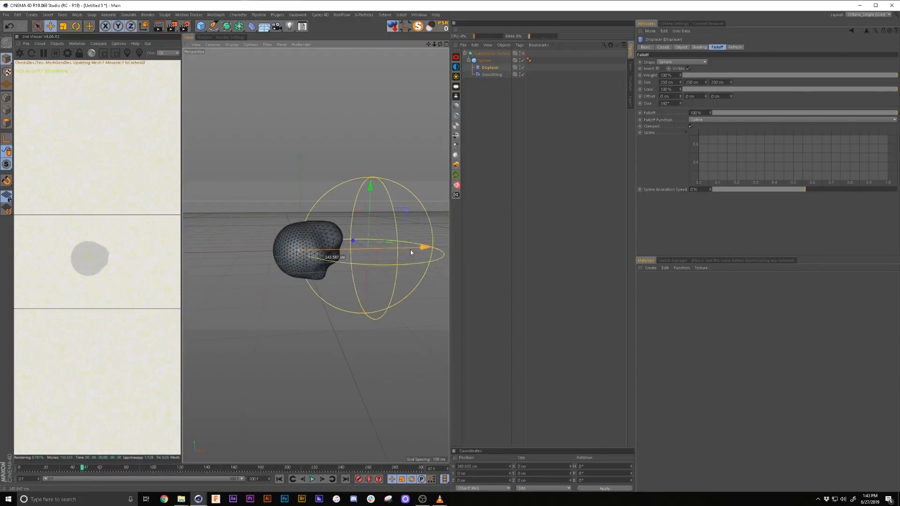
drag(421, 248, 356, 253)
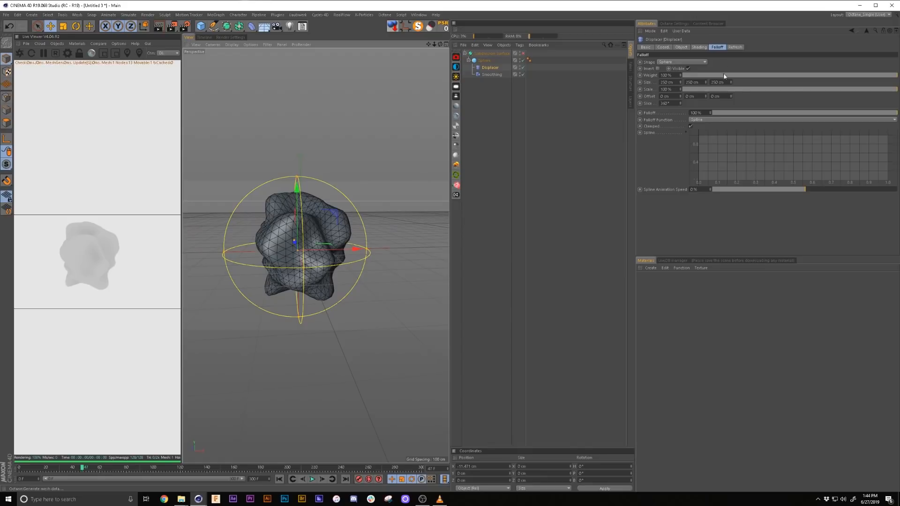
click(662, 47)
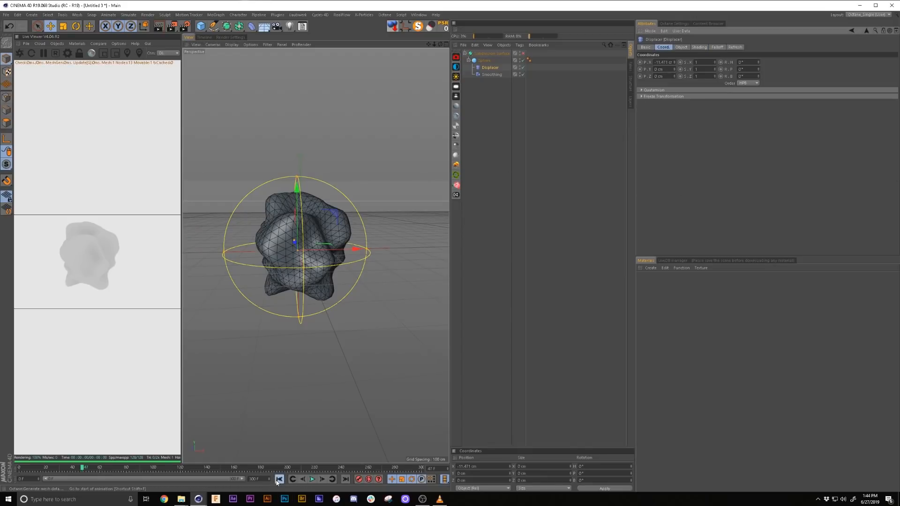
click(278, 479)
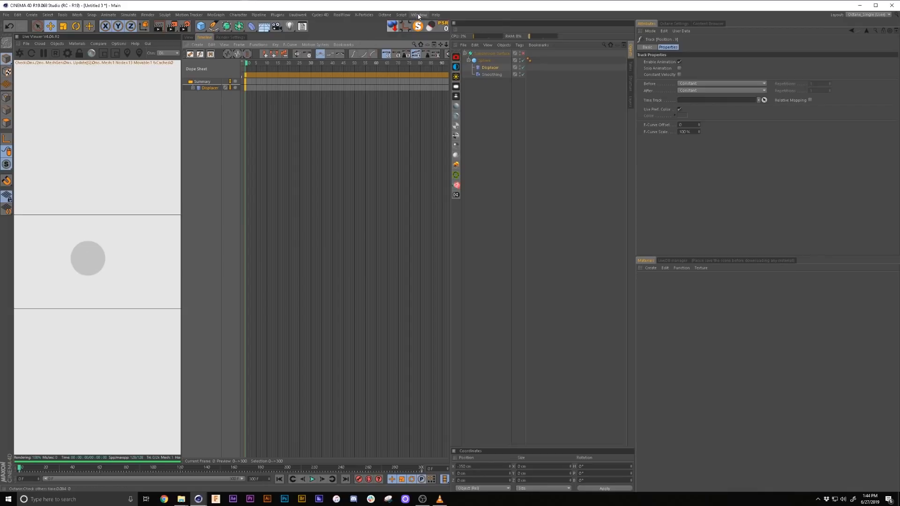
Play the animation in the 3D view to watch the falloff reshape the blob.
click(419, 14)
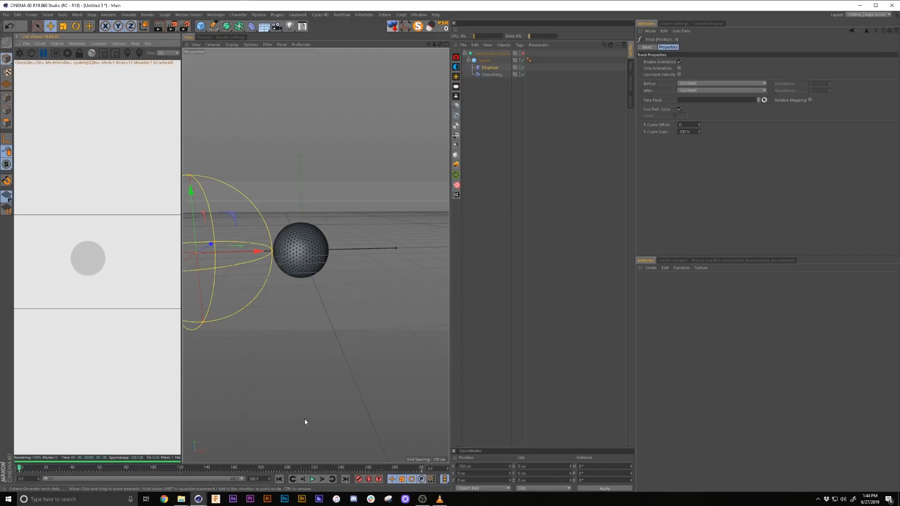
click(312, 479)
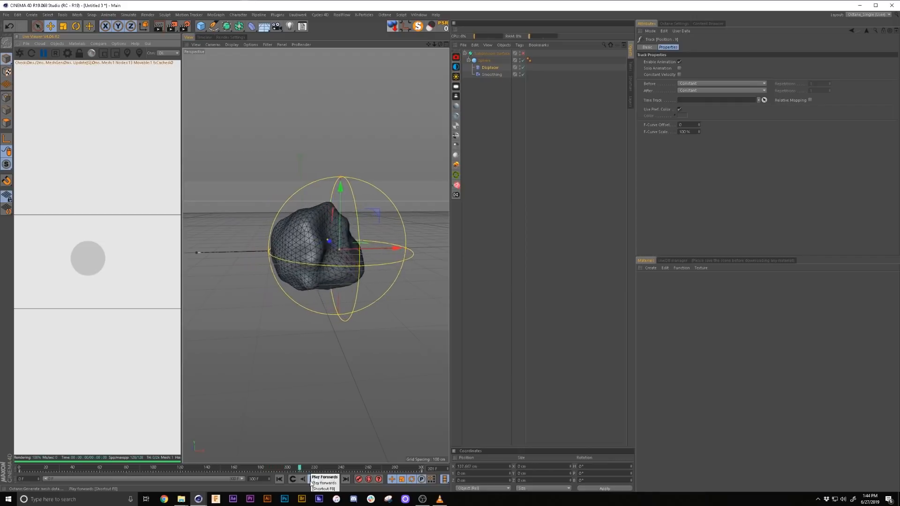
click(312, 478)
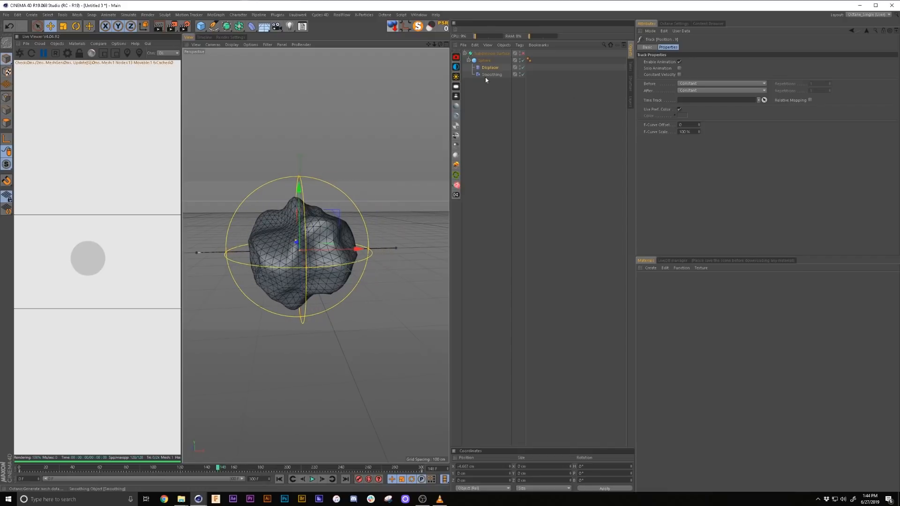
click(699, 47)
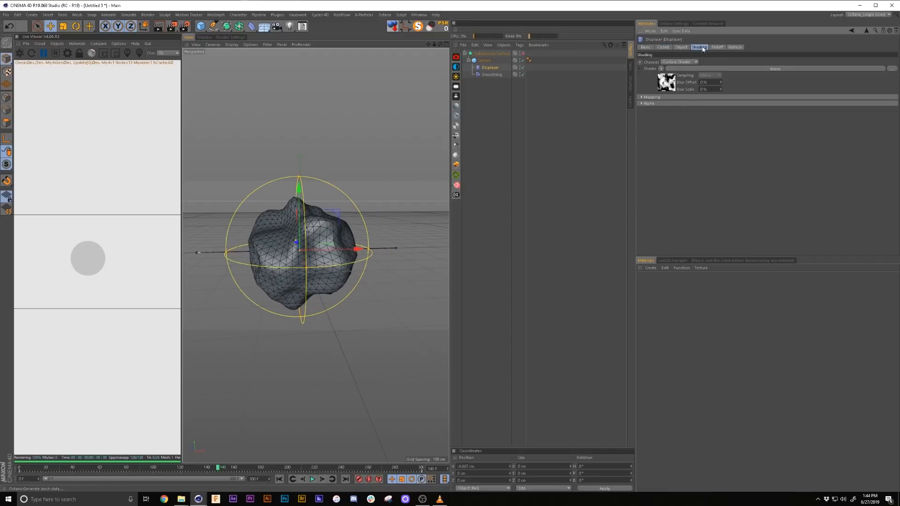
Change the noise shader's Seed and replay the animation from the start.
click(665, 82)
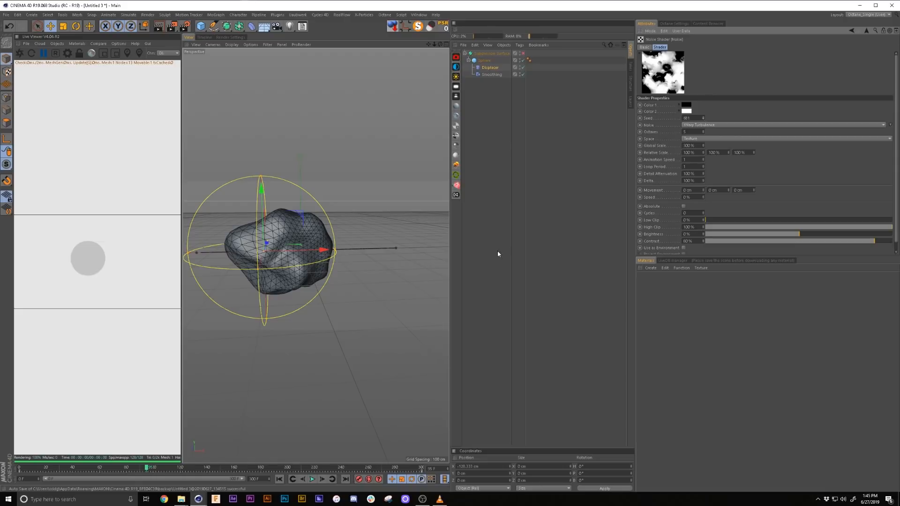
mouse_move(499, 206)
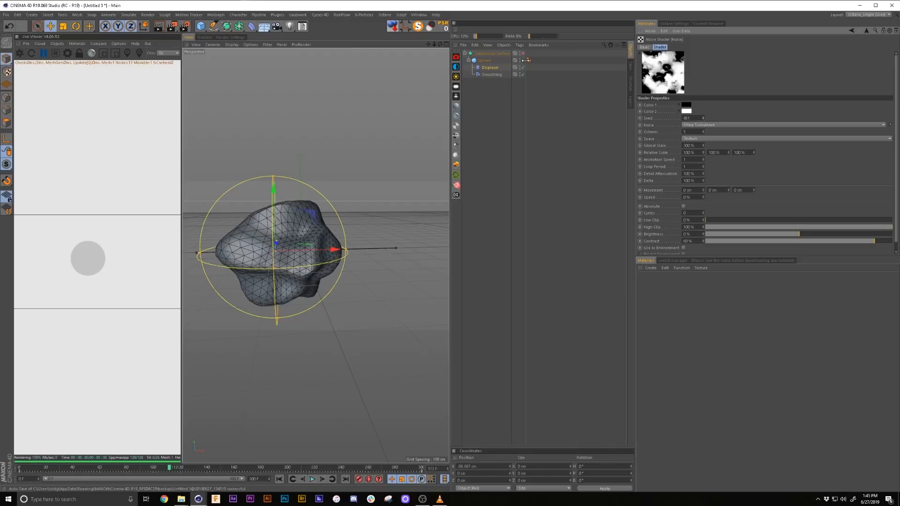
click(311, 479)
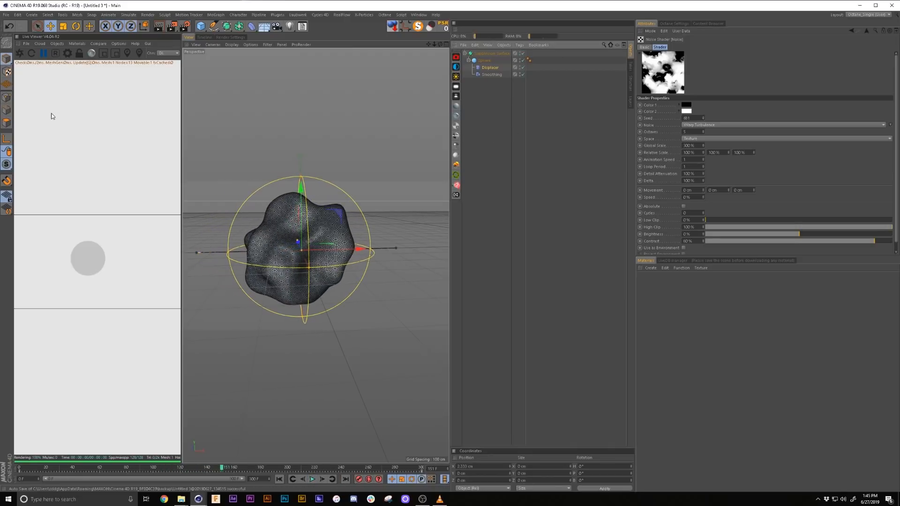
click(313, 479)
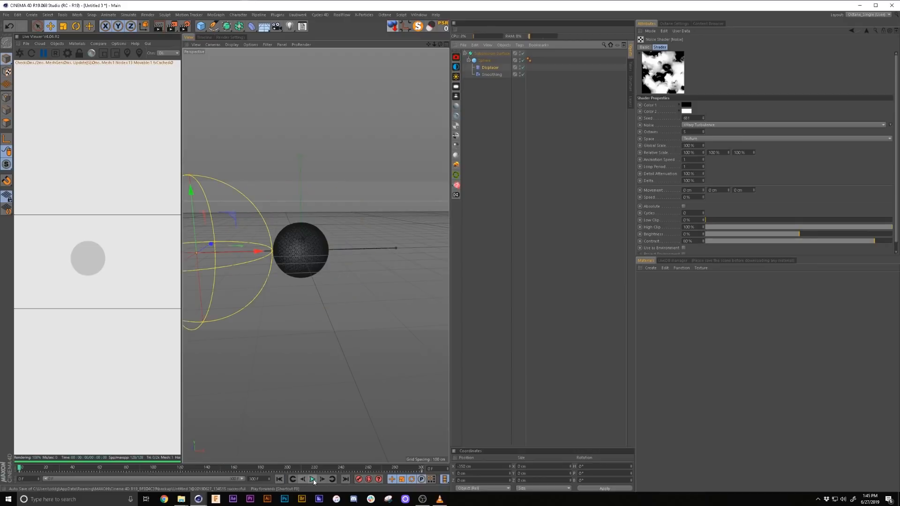
click(313, 479)
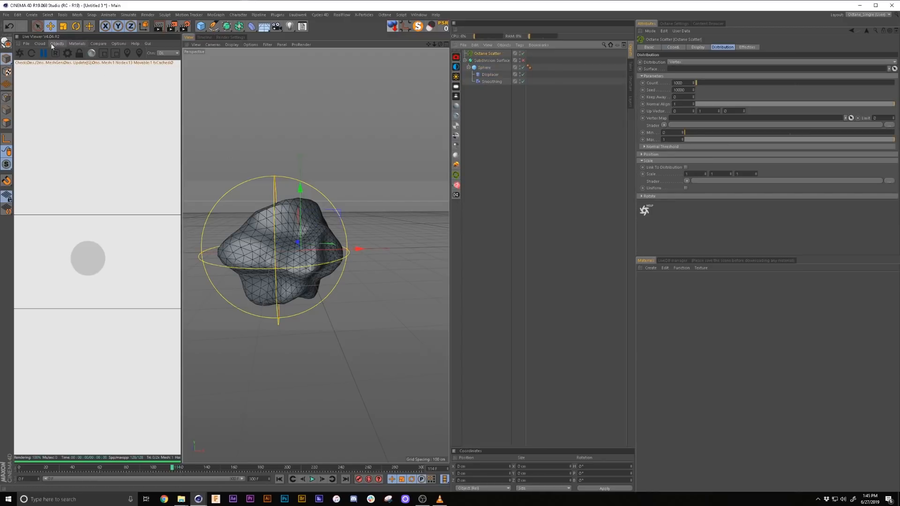
Set the scattered Sphere's radius to 5 cm and its segments to 16.
click(57, 43)
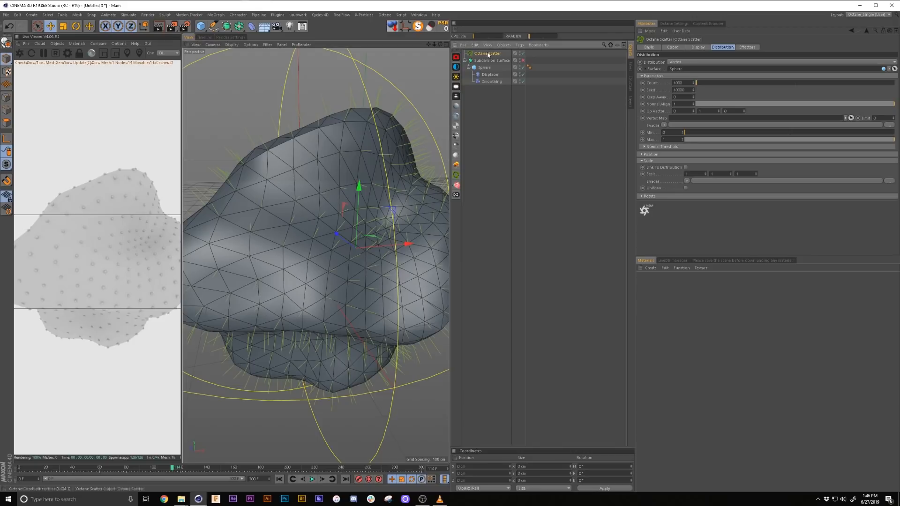
click(201, 26)
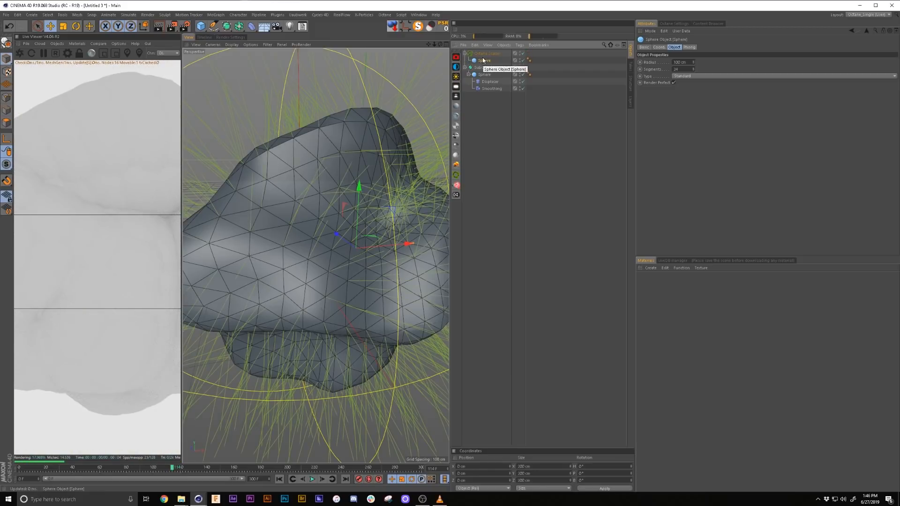
click(682, 62)
text(5)
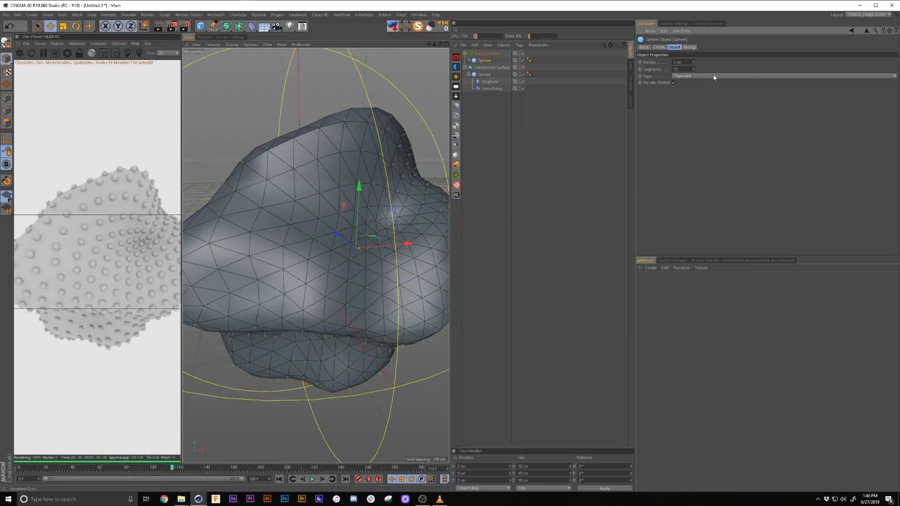
click(682, 76)
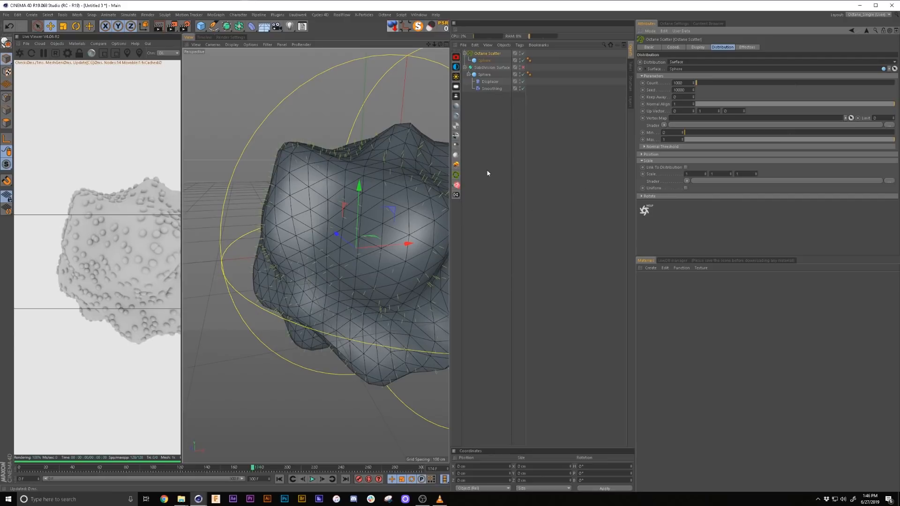
mouse_move(609, 112)
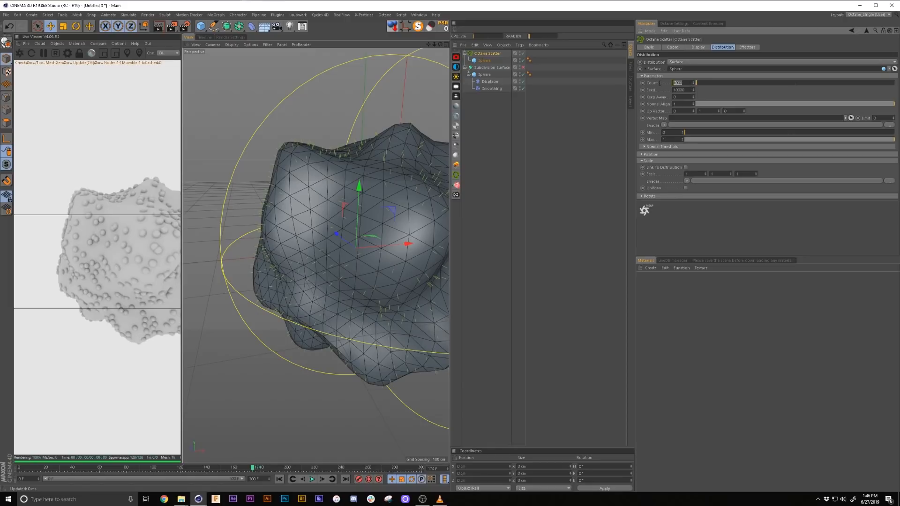
Set the scatter count to 5000, tick Uniform, and load Noise as the scale shader.
text(5000)
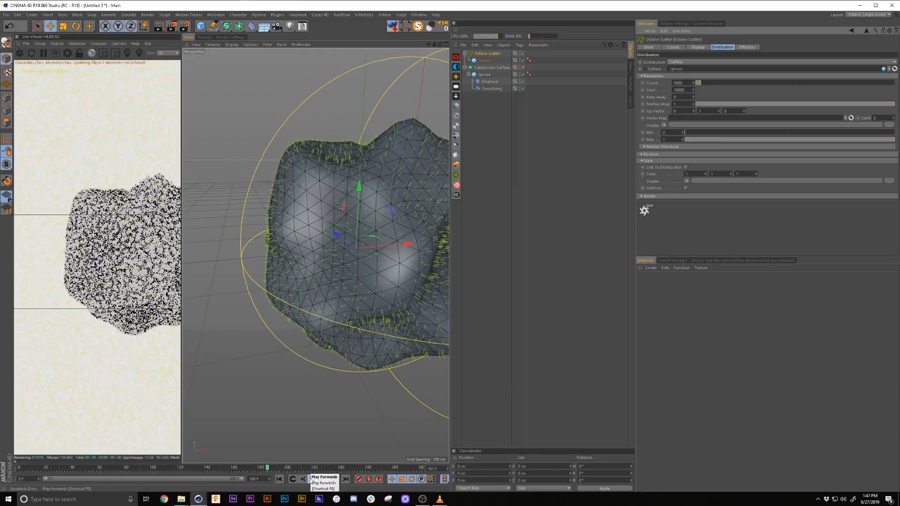
click(318, 478)
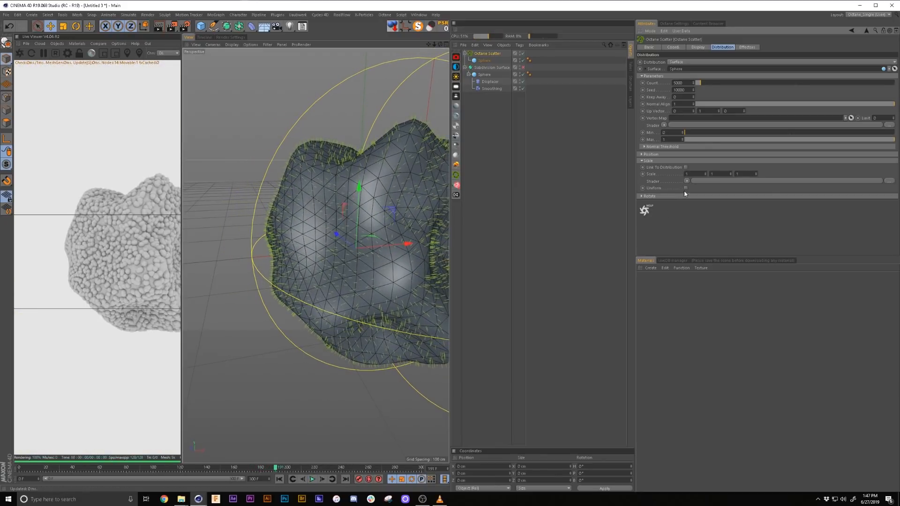
click(685, 188)
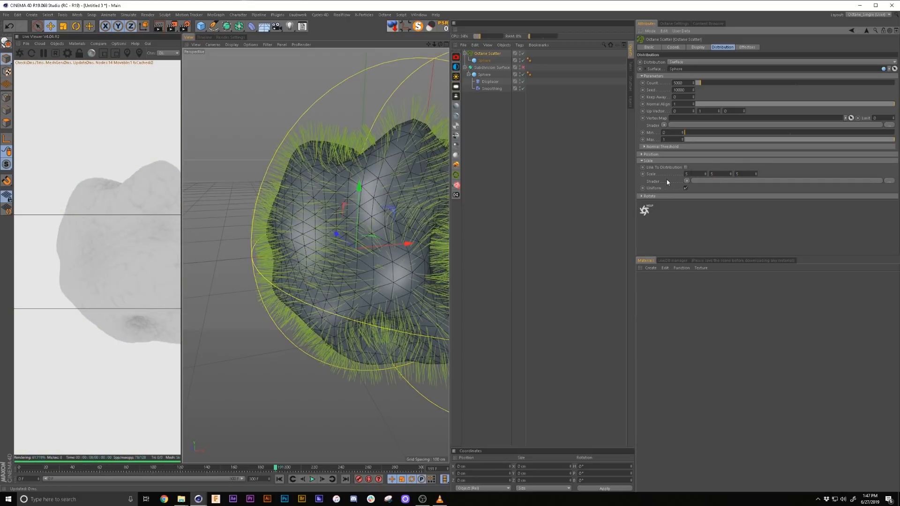
click(685, 181)
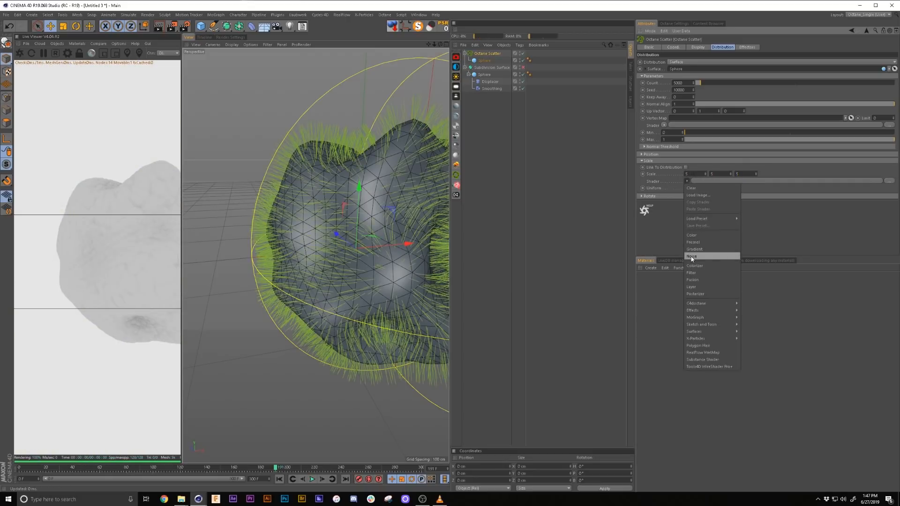
click(692, 255)
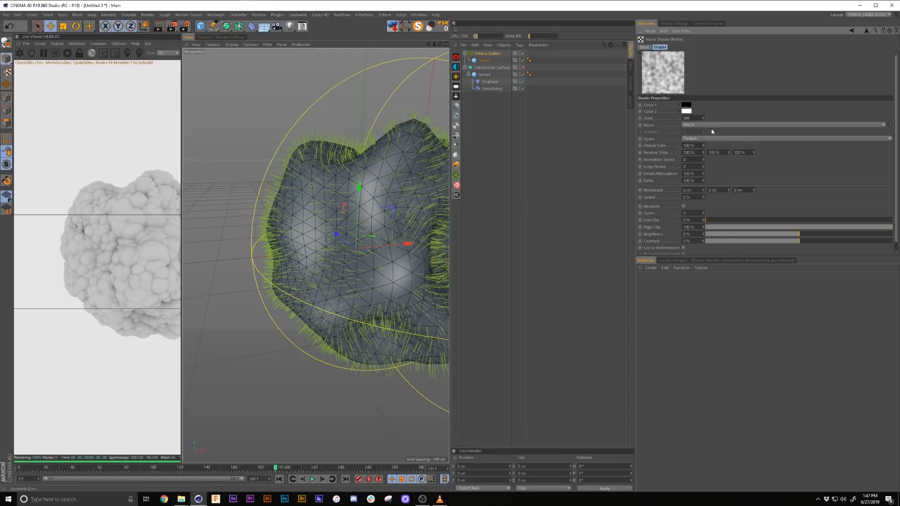
Change the scale noise type and add a Plain effector to the scene.
click(787, 125)
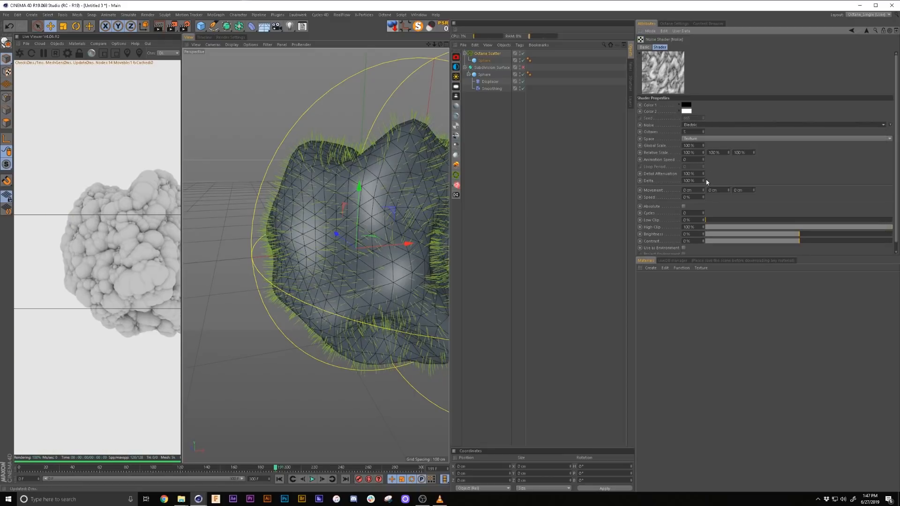
mouse_move(700, 120)
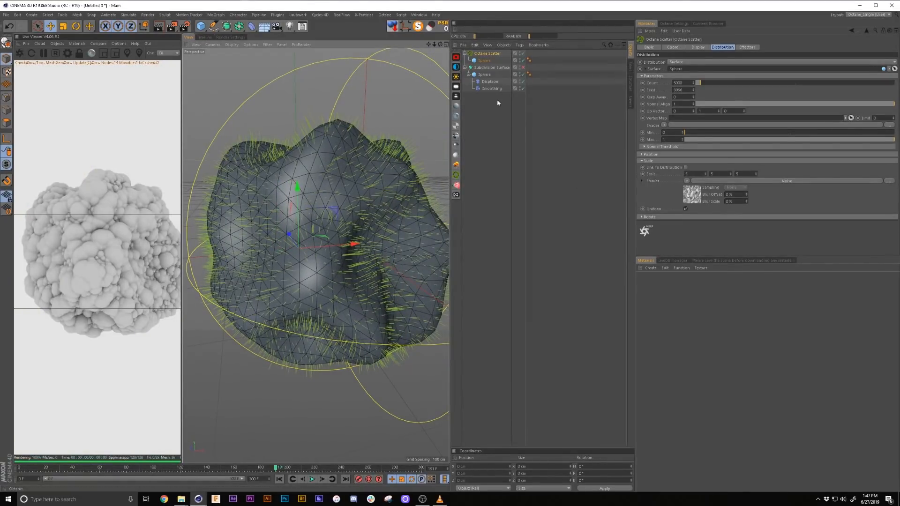
click(215, 14)
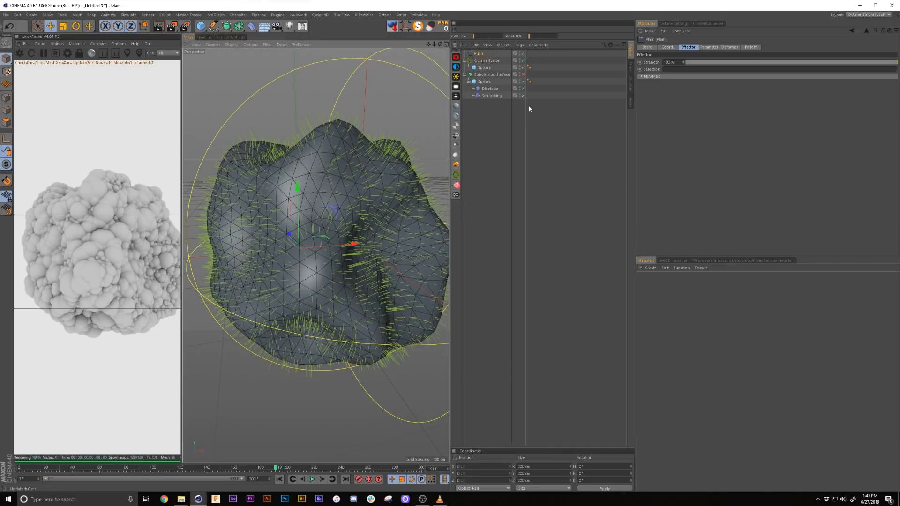
mouse_move(517, 103)
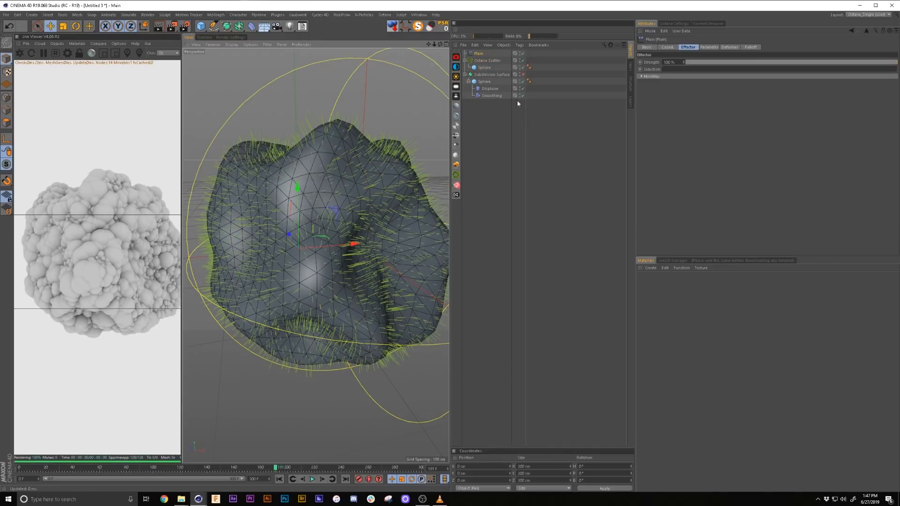
click(487, 60)
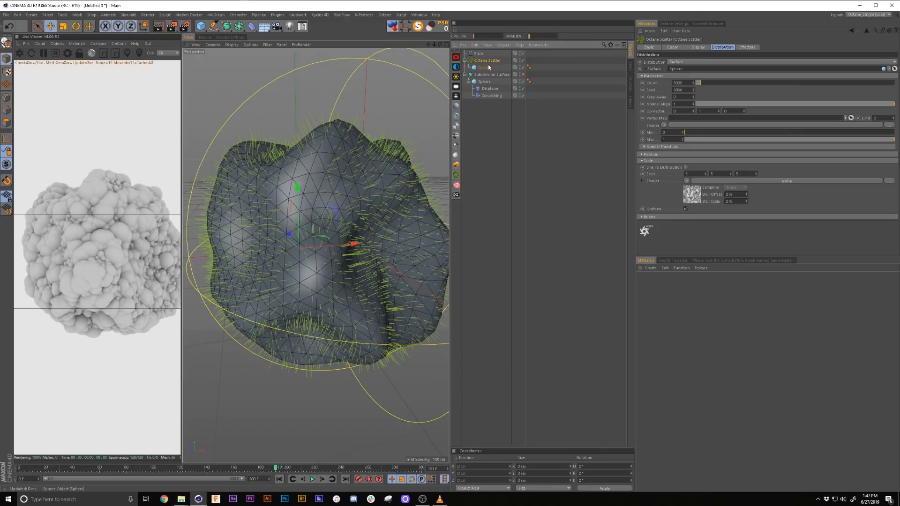
Add Plain to the Octane Scatter's Effectors list and restart the live render.
click(747, 47)
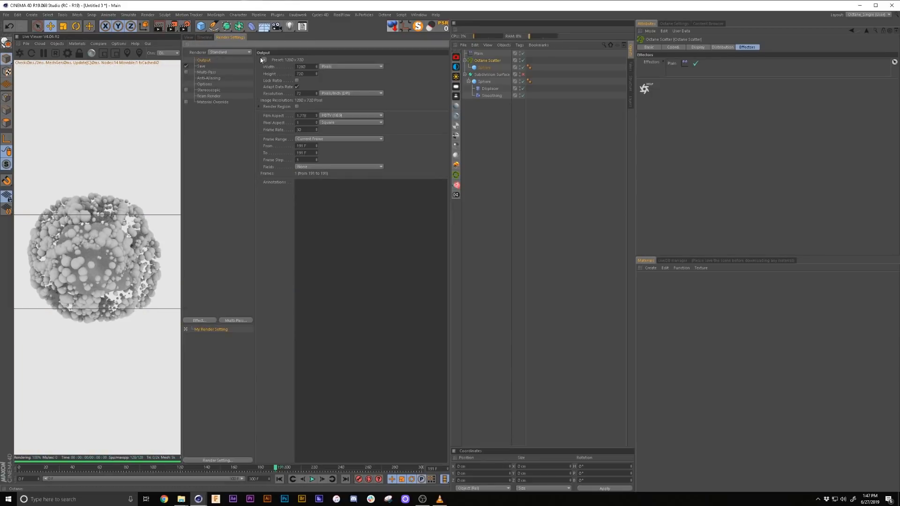
click(264, 60)
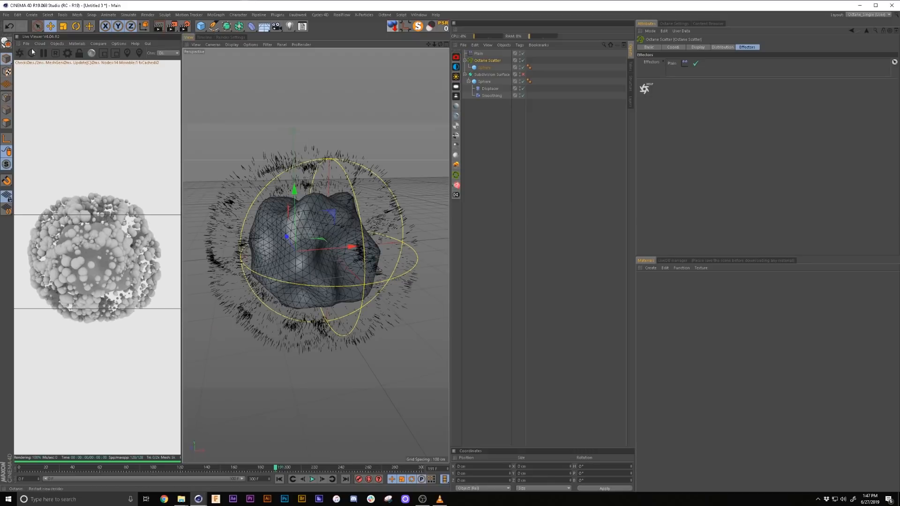
click(43, 53)
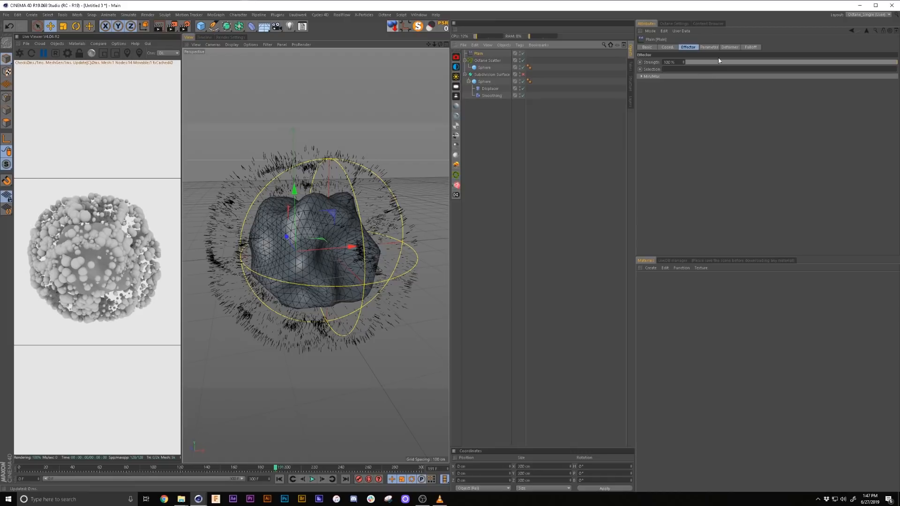
click(708, 46)
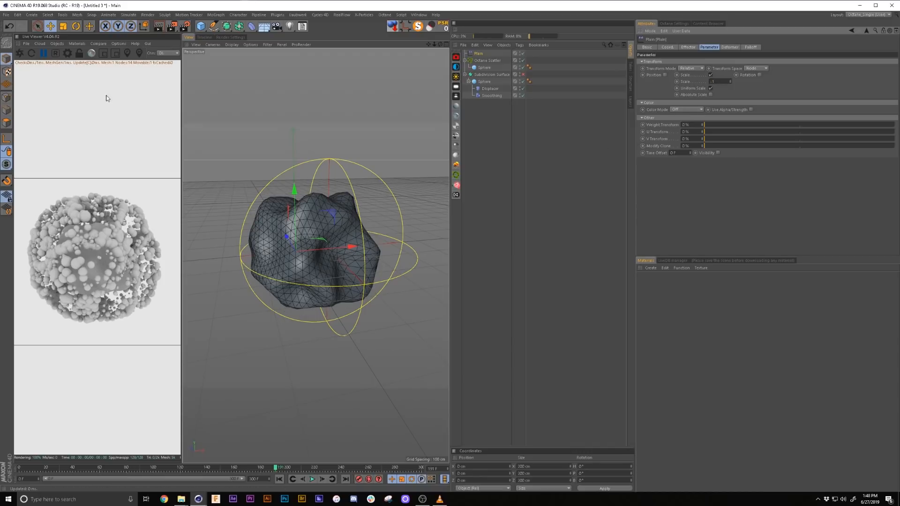
Give the Plain effector a spherical falloff positioned to one side of the ball.
click(750, 47)
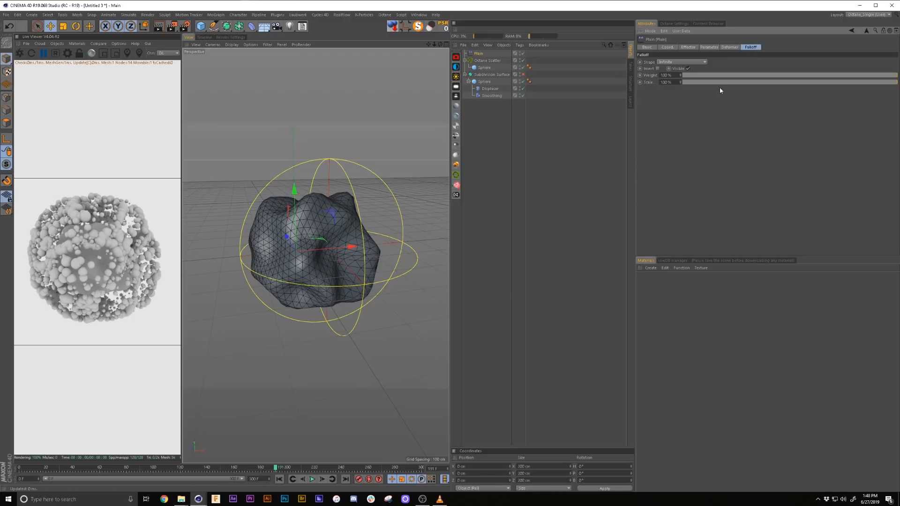
click(681, 61)
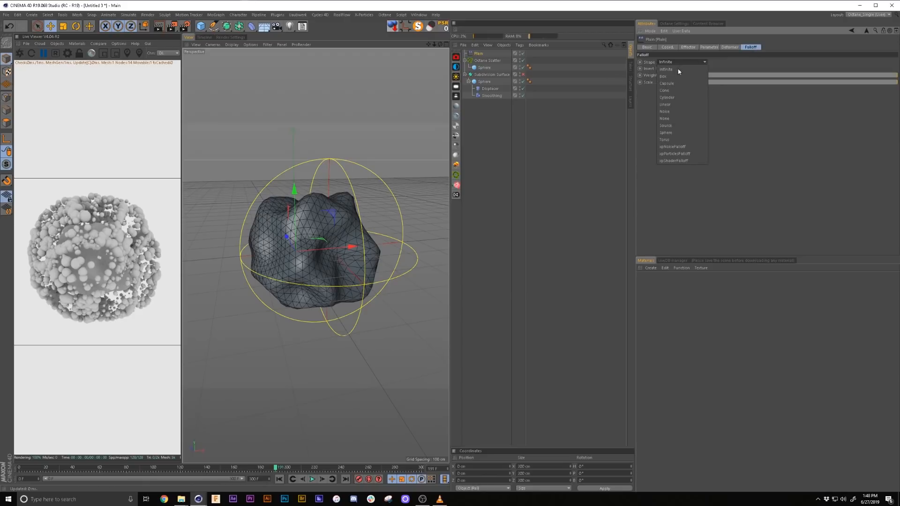
click(665, 133)
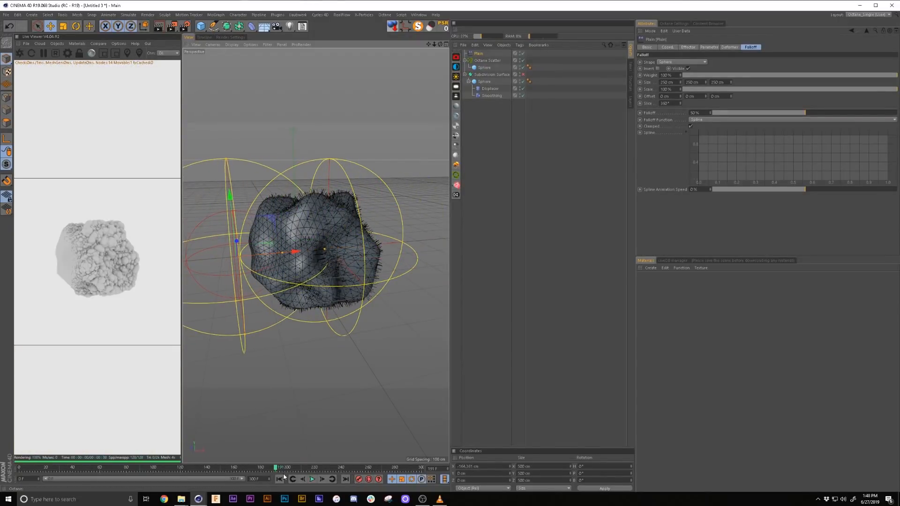
click(666, 47)
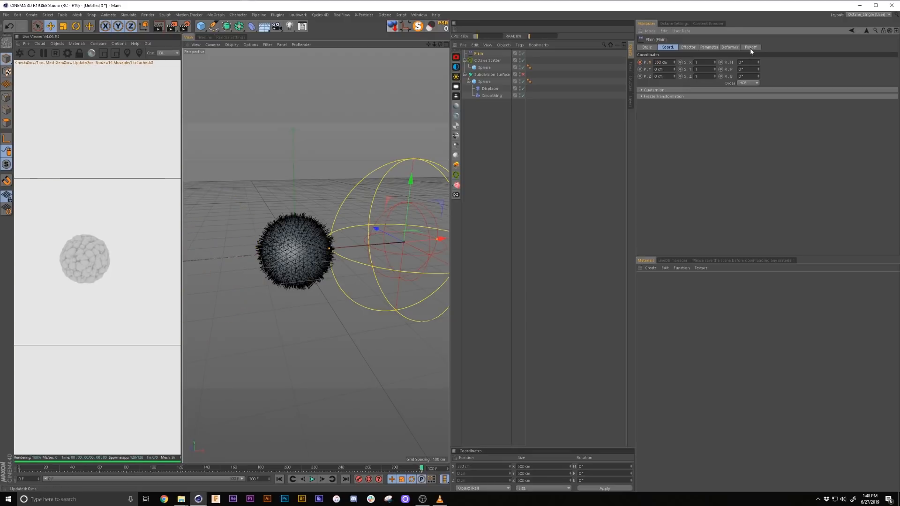
Invert the Plain effector's spherical falloff and bring up Octane Scatter's Distribution settings.
click(751, 46)
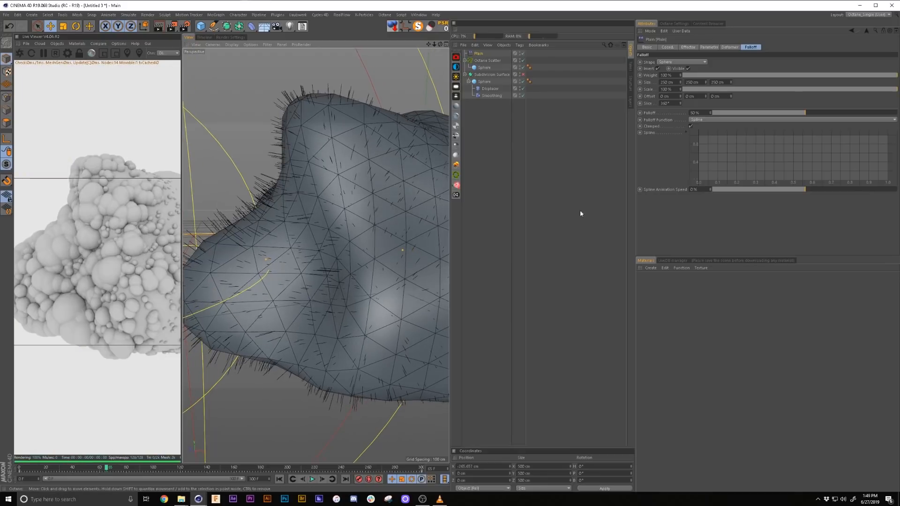
click(488, 61)
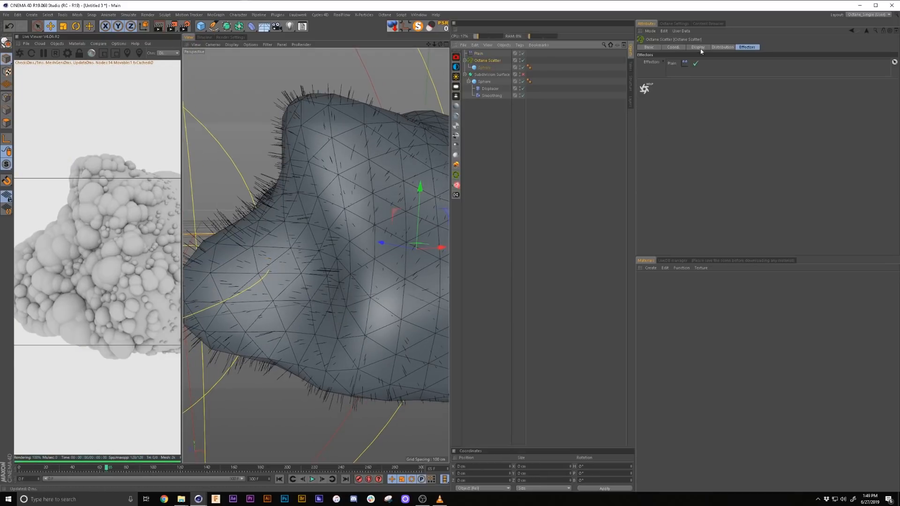
click(723, 47)
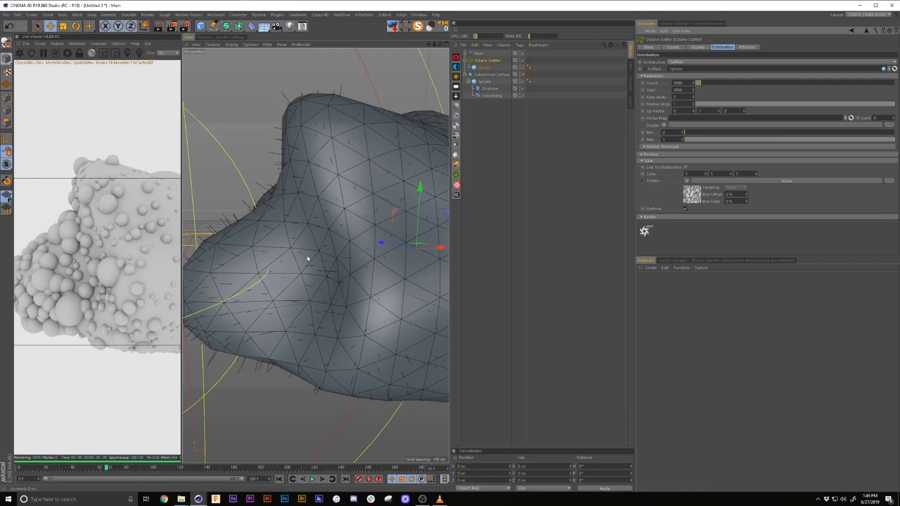
mouse_move(123, 245)
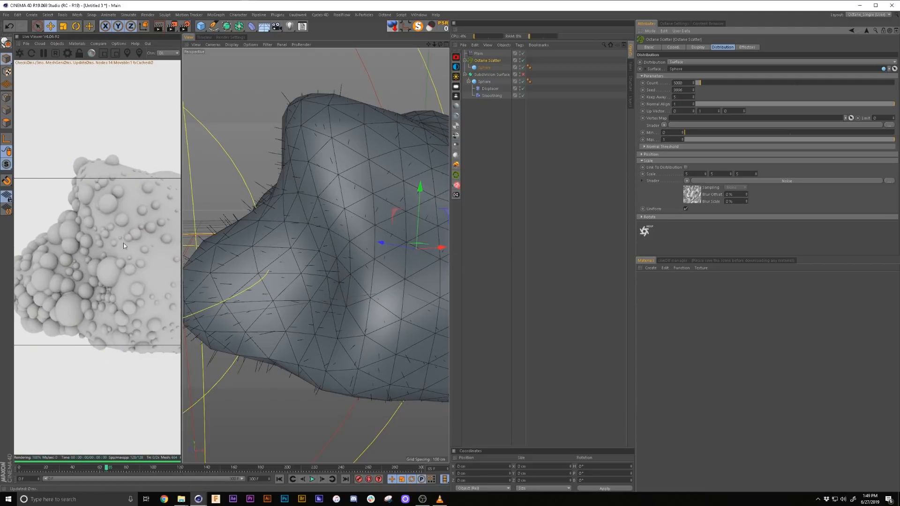
Duplicate Octane Scatter with a 3 cm, 10-segment sphere, Count 10000, Seed 9991.
click(483, 67)
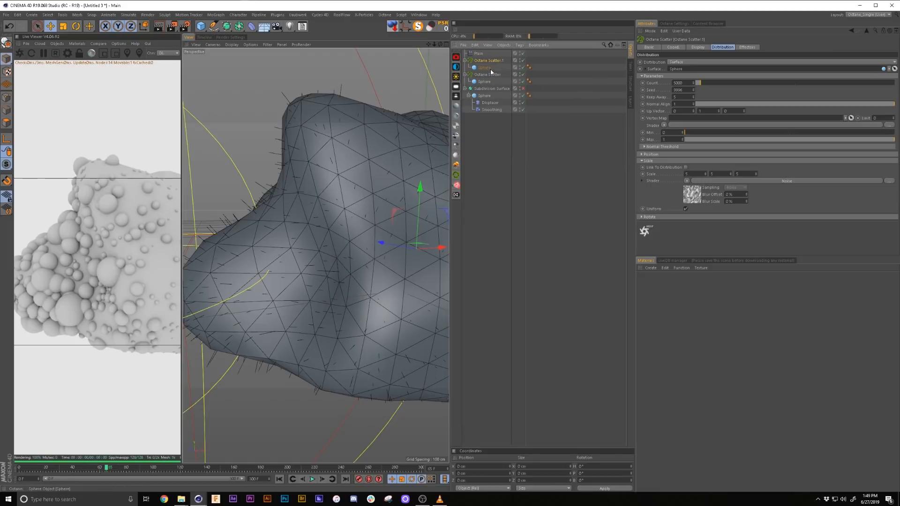
click(483, 67)
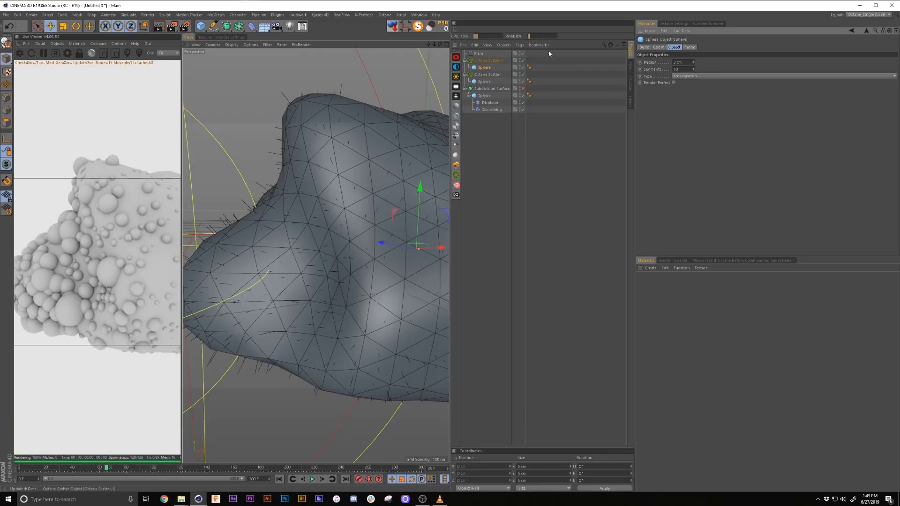
click(488, 60)
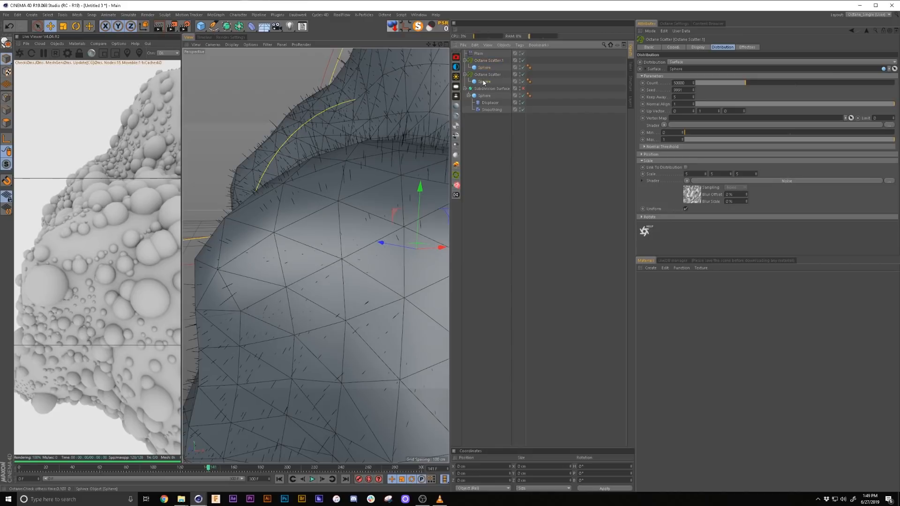
click(483, 81)
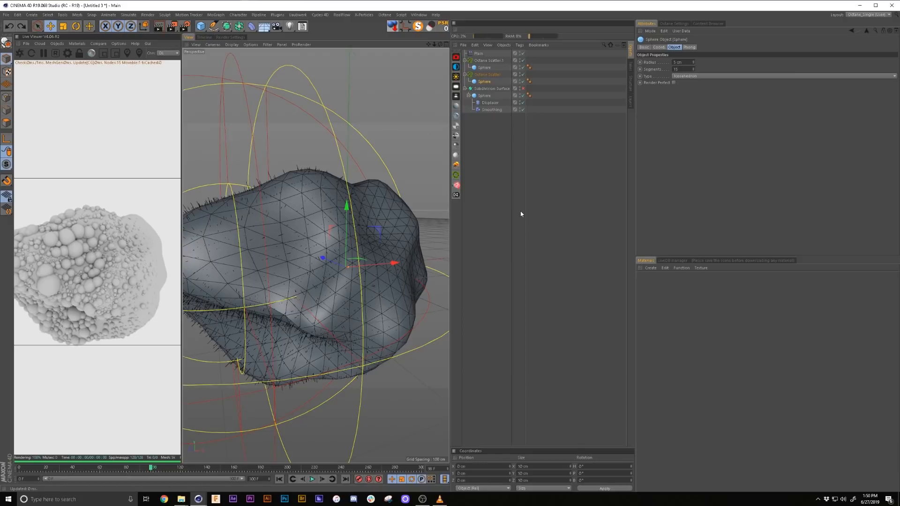
Add a Scale-driving Signal tag to both Octane Scatters and scrub to preview.
click(488, 74)
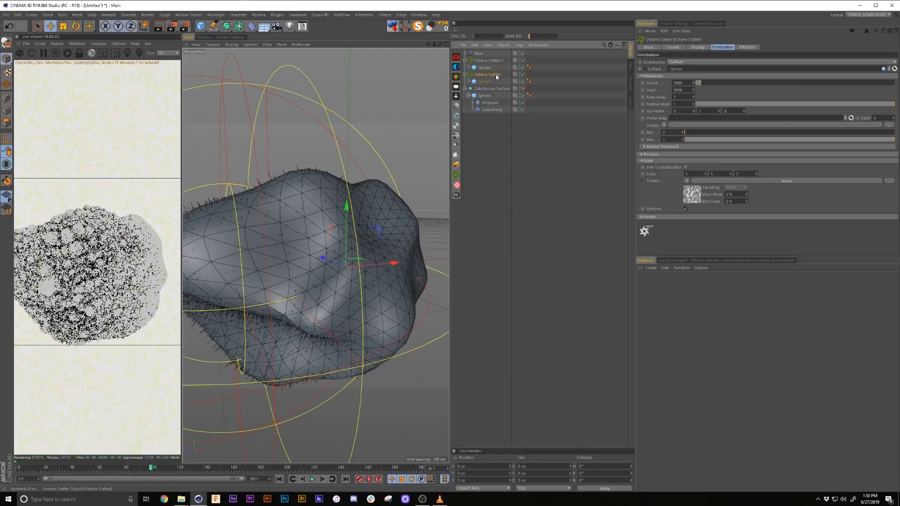
click(519, 45)
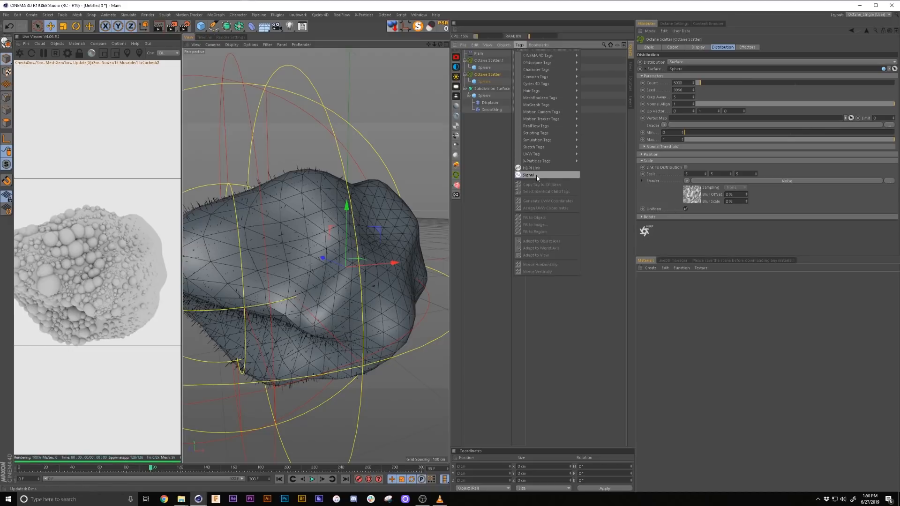
click(528, 175)
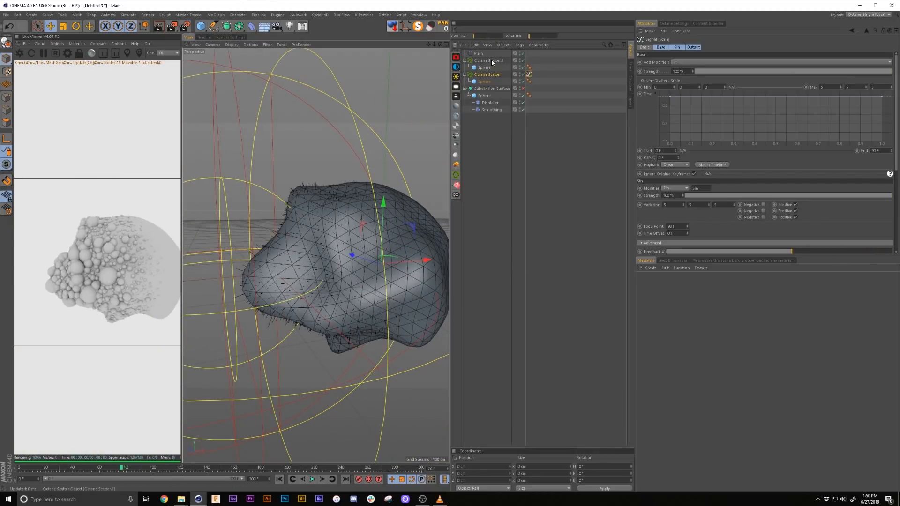
right_click(487, 61)
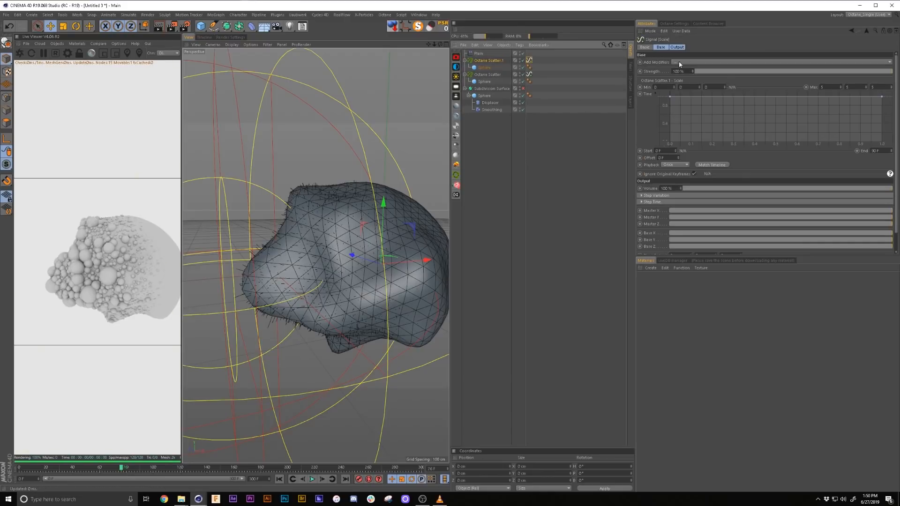
click(679, 61)
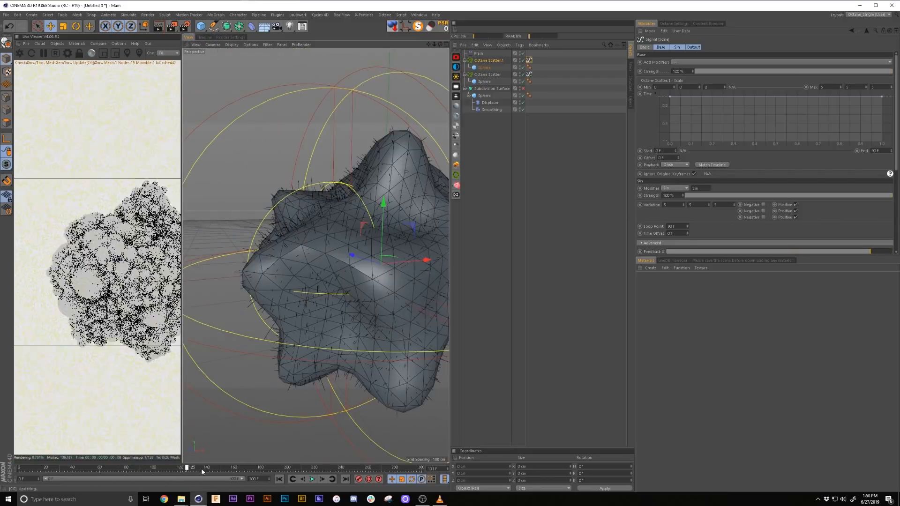
drag(191, 467, 182, 468)
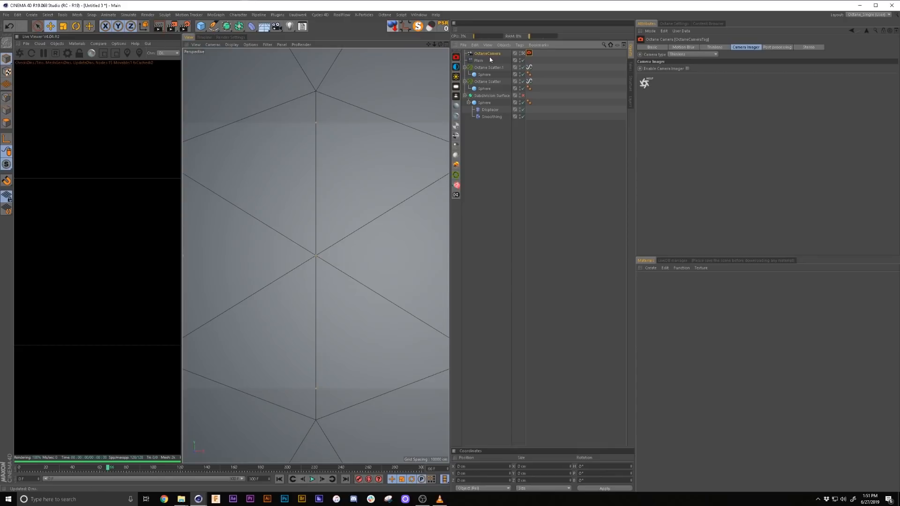
Move the new Octane Camera back to about -441 cm on Z.
click(725, 47)
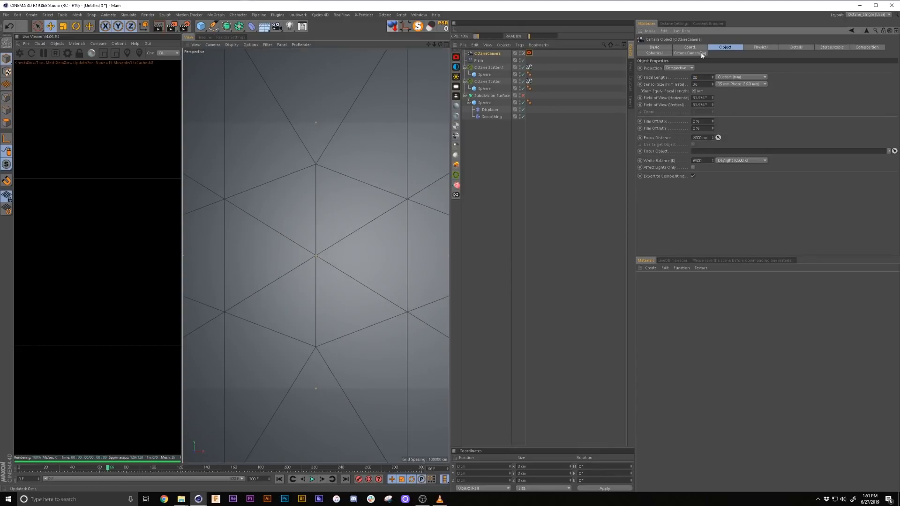
click(689, 46)
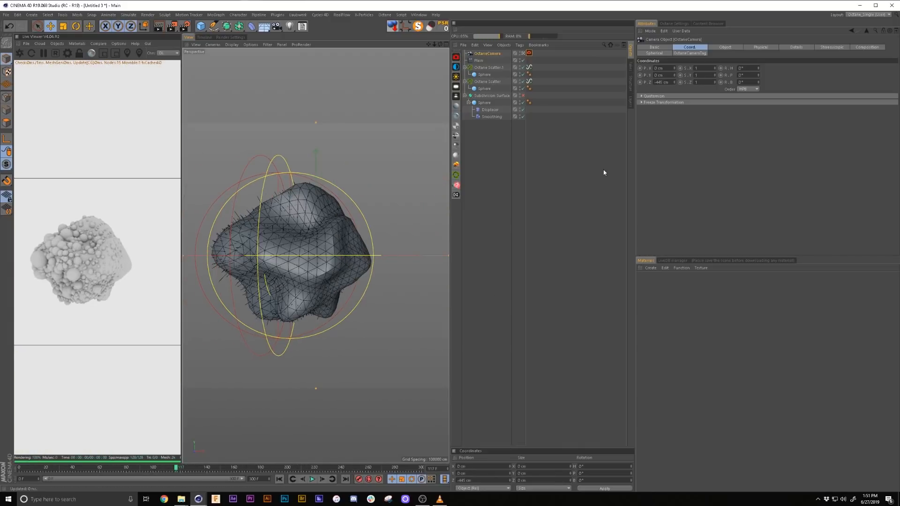
Enable the camera imager, choose a response curve, toggle Neutral response, and set a colour.
click(478, 60)
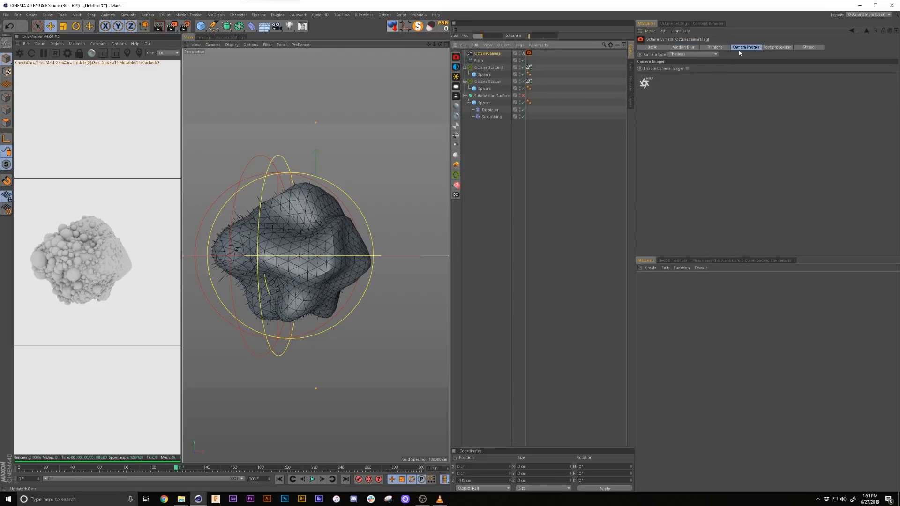
click(685, 68)
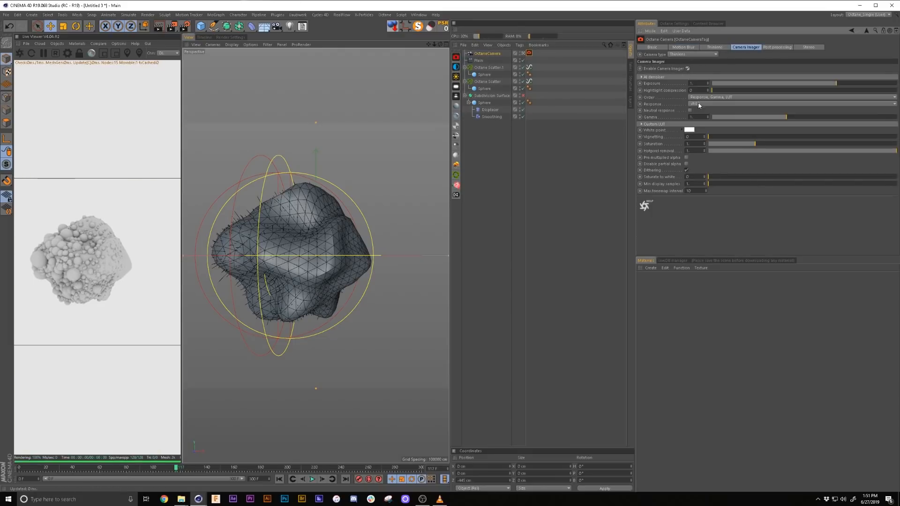
click(698, 104)
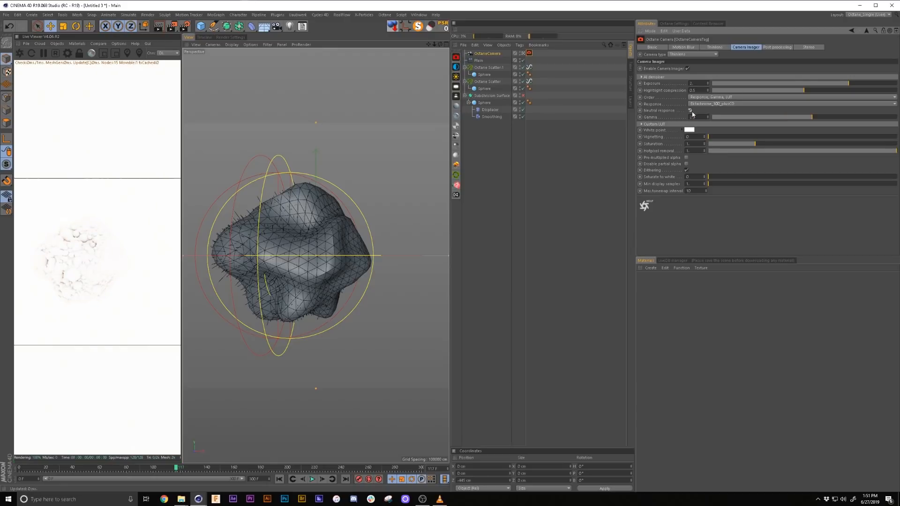
click(689, 130)
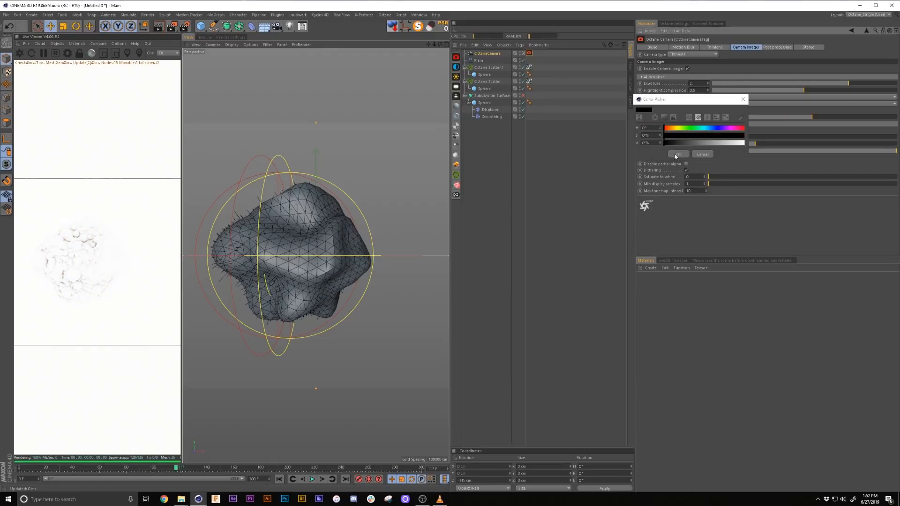
click(677, 154)
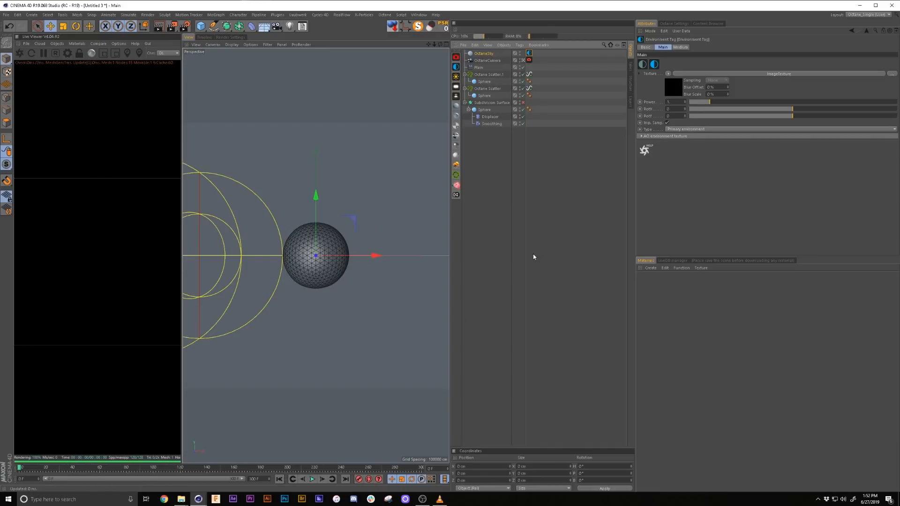
Add an Octane Sky and a +Z torus with 20 cm pipe, 500 cm ring radius.
click(487, 61)
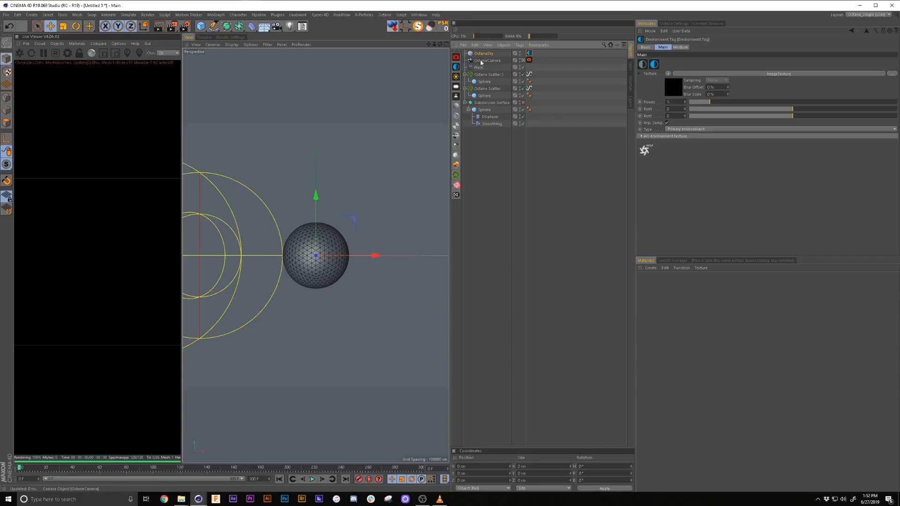
click(201, 26)
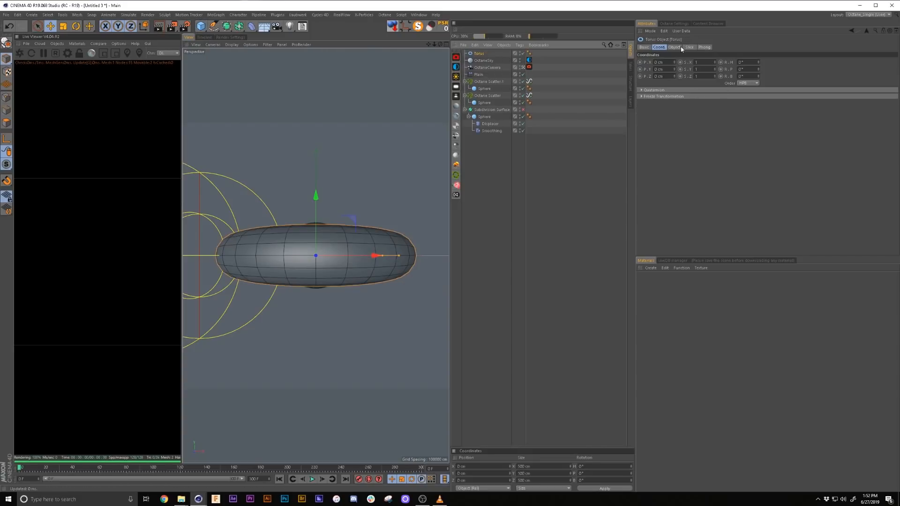
click(673, 47)
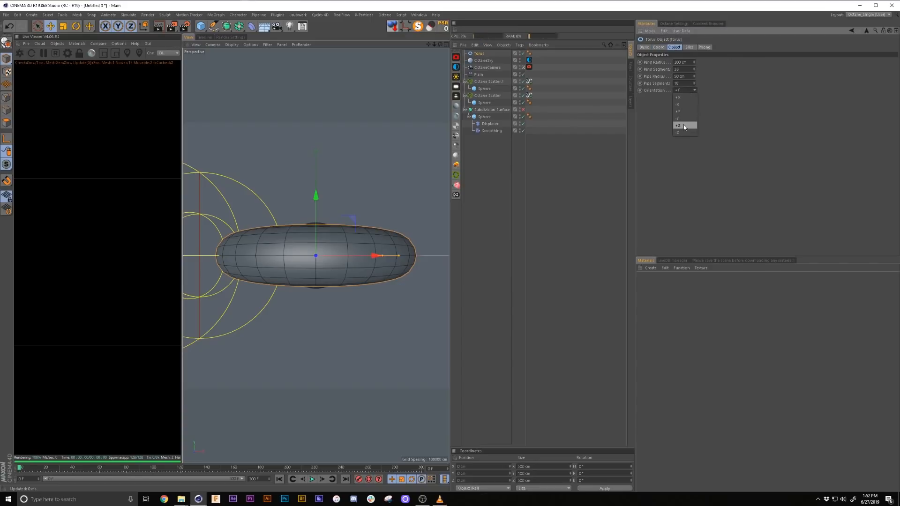
click(679, 126)
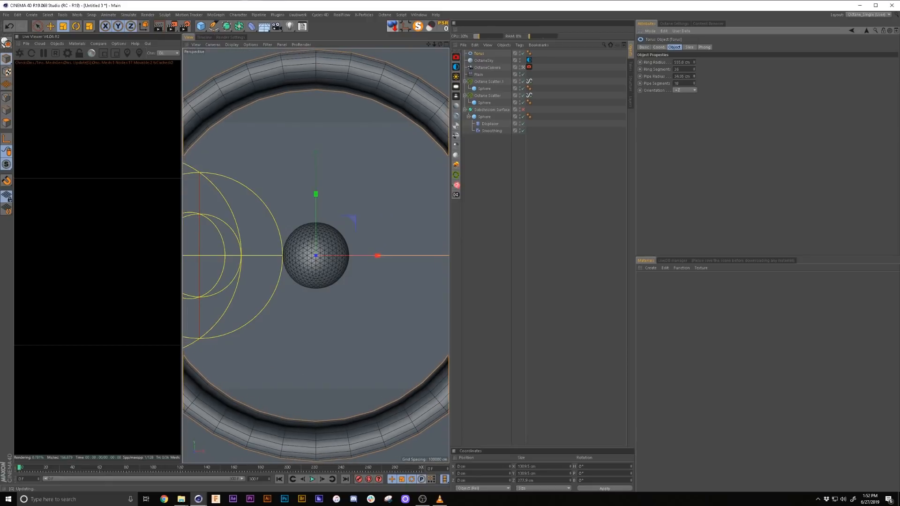
text(20 cm)
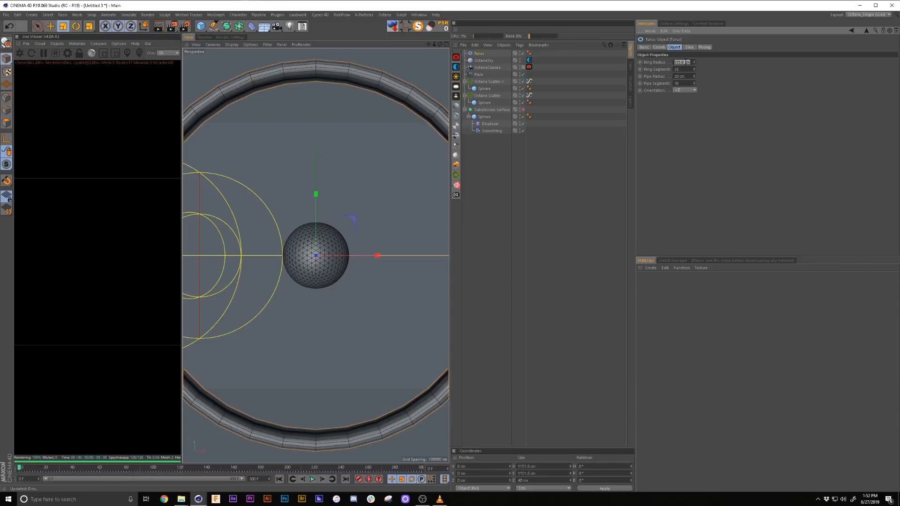
text(500)
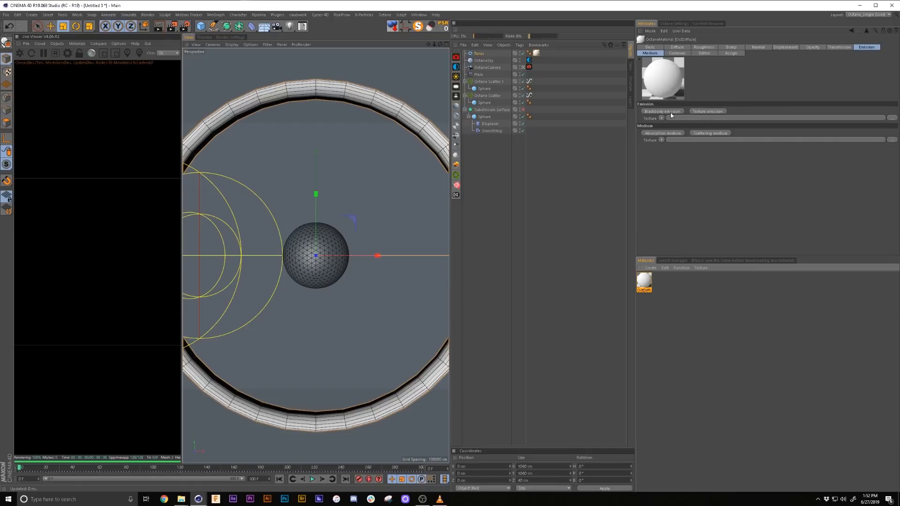
Give the torus material blackbody emission with adjusted brightness options and 4500 temperature.
click(662, 112)
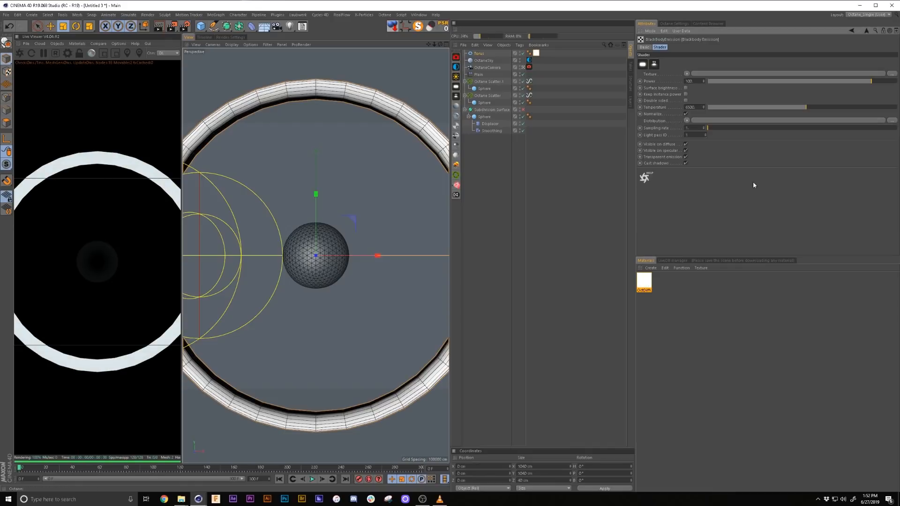
click(685, 94)
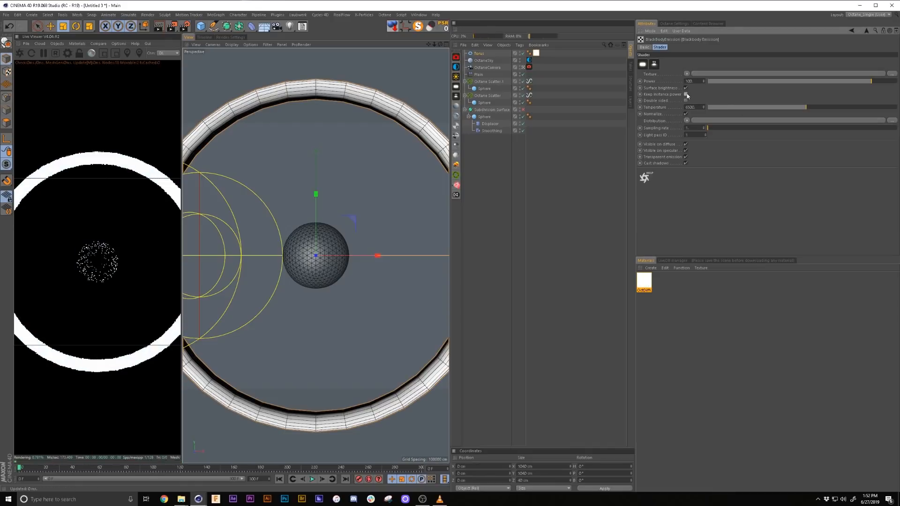
click(684, 94)
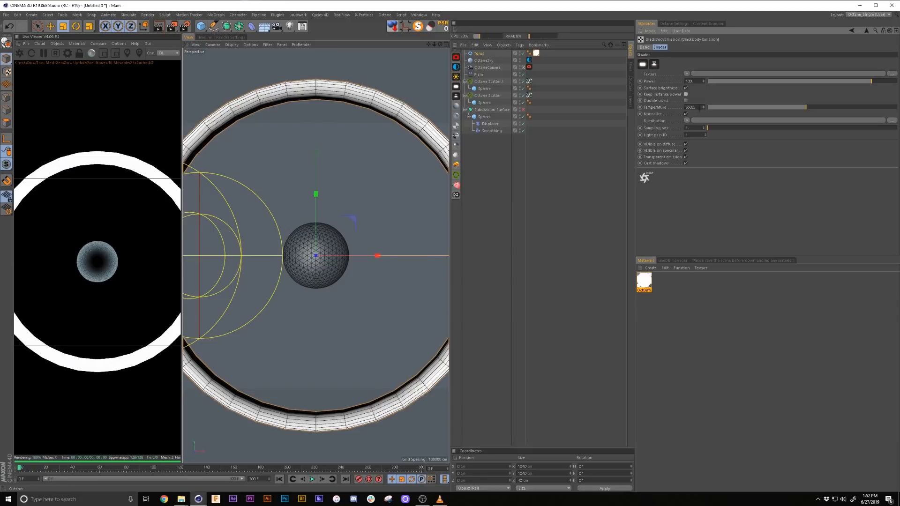
click(690, 108)
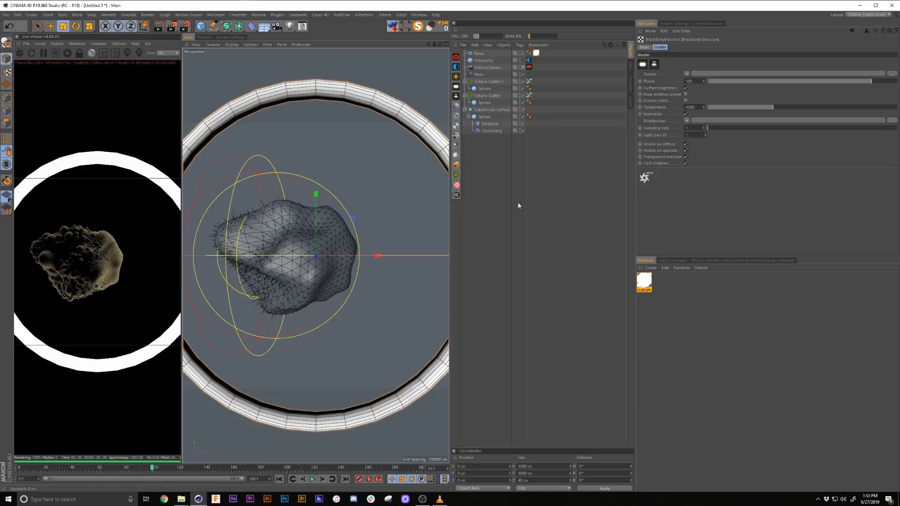
mouse_move(503, 236)
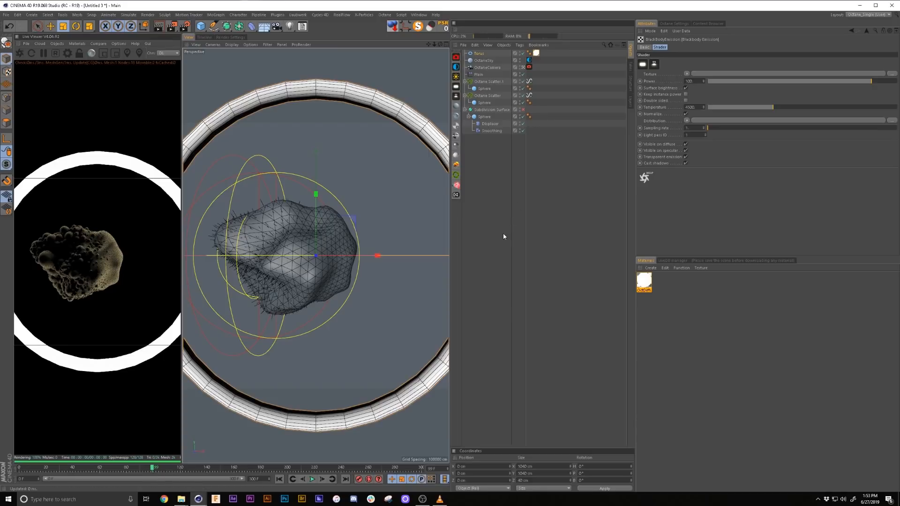
mouse_move(628, 339)
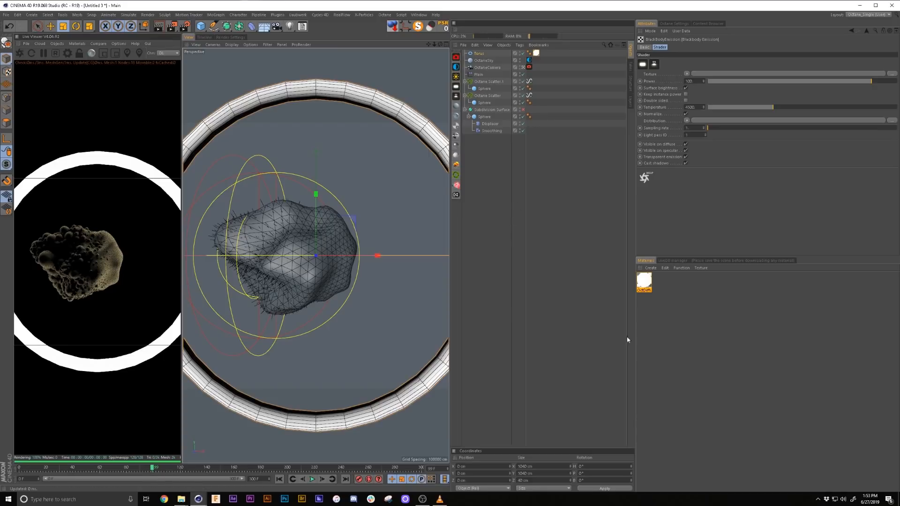
Create an Octane Specular material and apply it to the Sphere under Subdivision Surface.
click(672, 23)
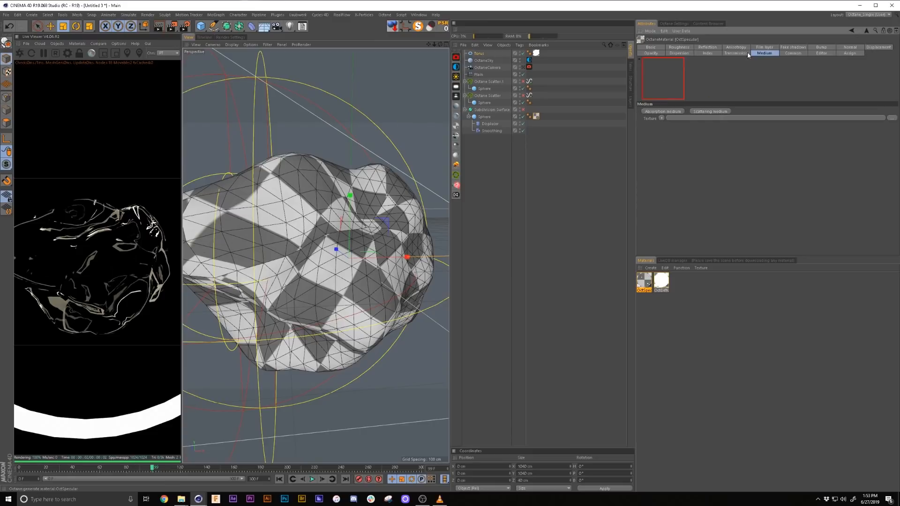
Enable Fake shadows on the OctSpecular material and add a Scattering medium.
click(793, 47)
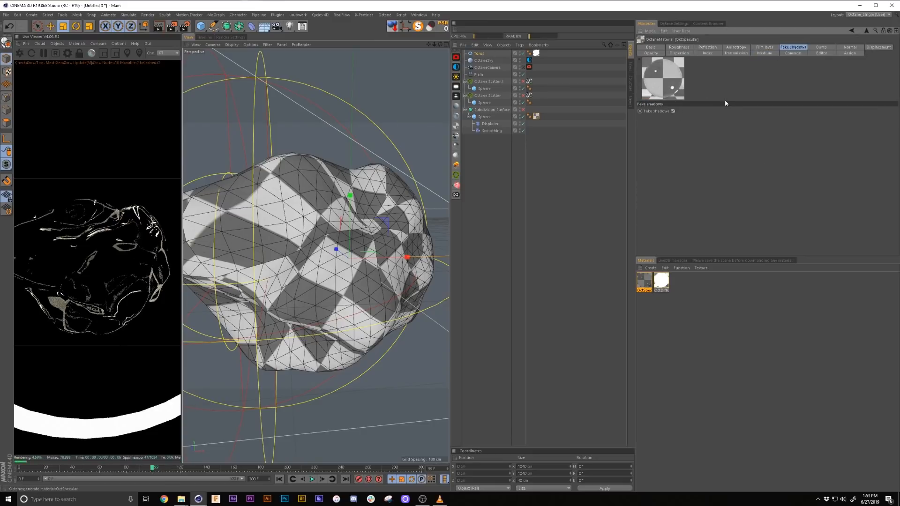
click(678, 47)
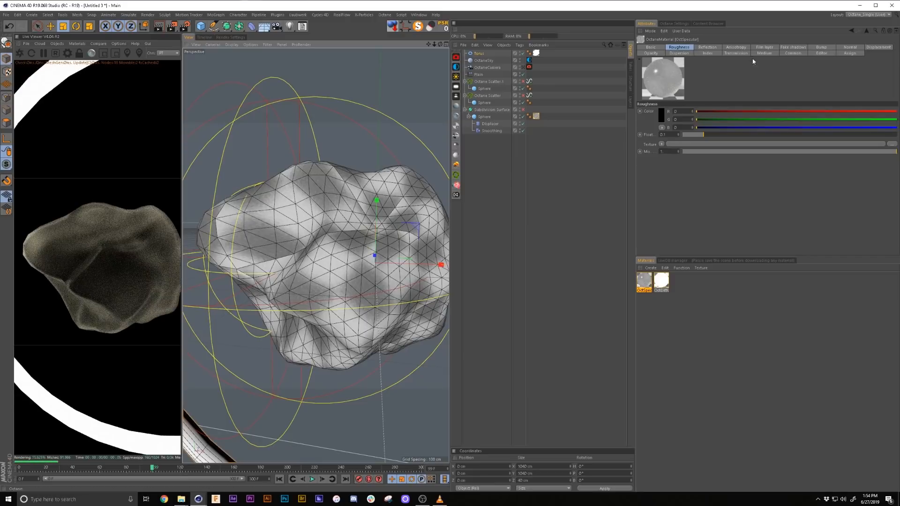
click(764, 47)
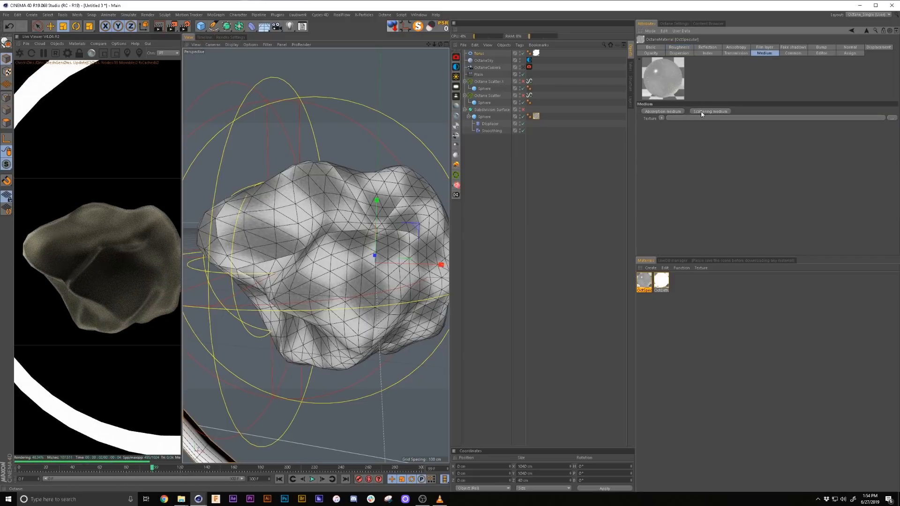
click(710, 112)
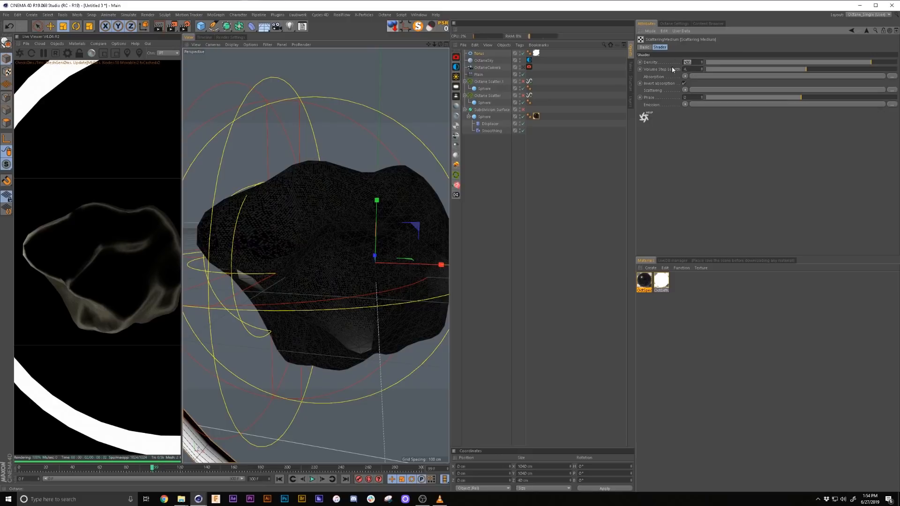
Enter 25 in the scattering medium and load RgbSpectrum shaders into Absorption and Scattering.
text(25.)
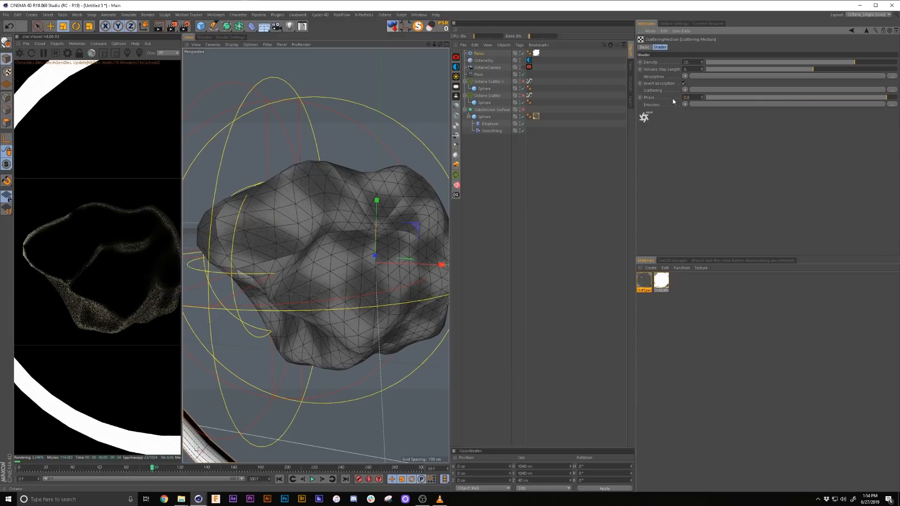
click(683, 75)
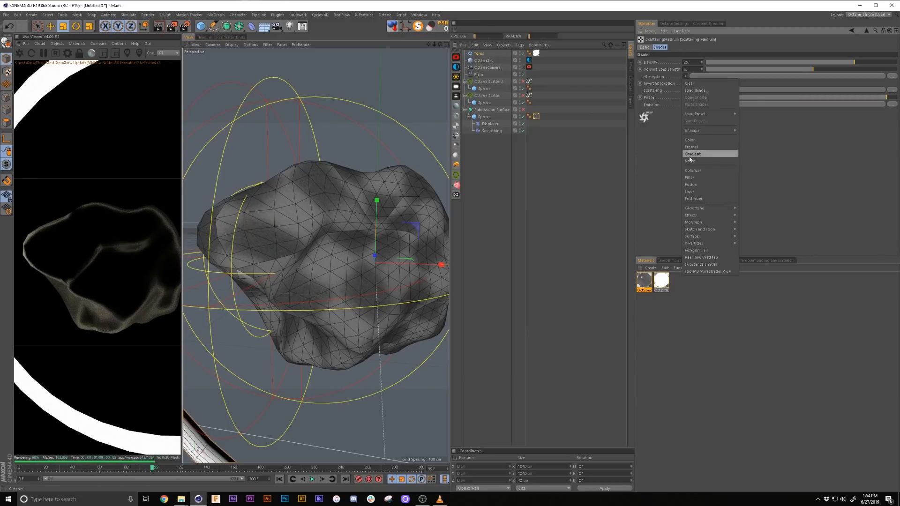
mouse_move(694, 207)
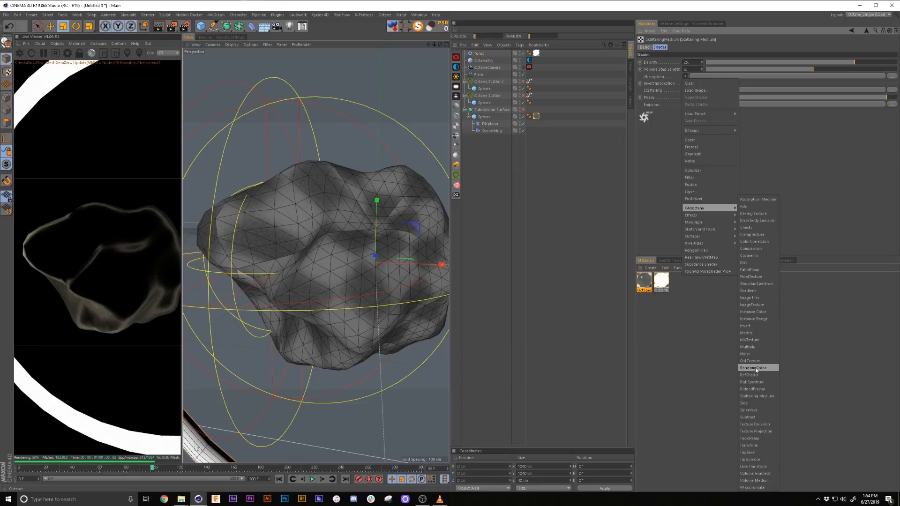
click(752, 381)
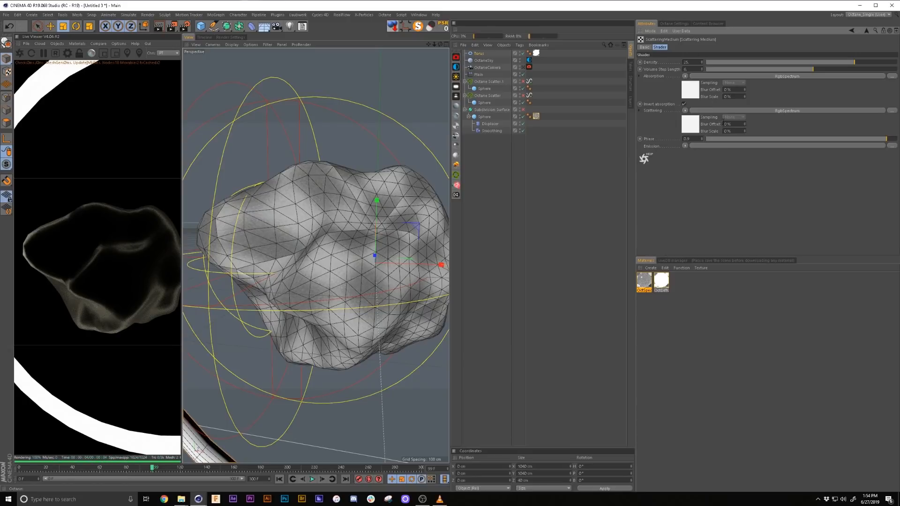
Tint the absorption spectrum a pale cyan in the Color Picker.
click(689, 89)
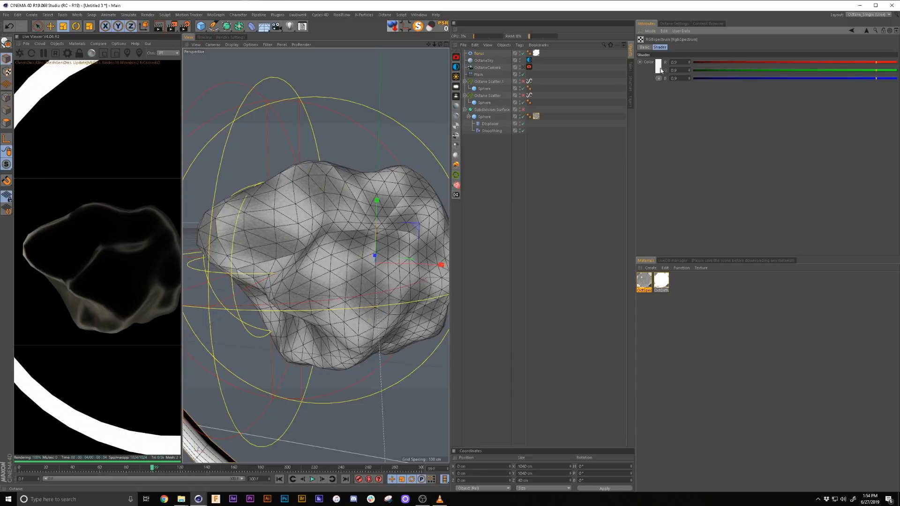
click(657, 66)
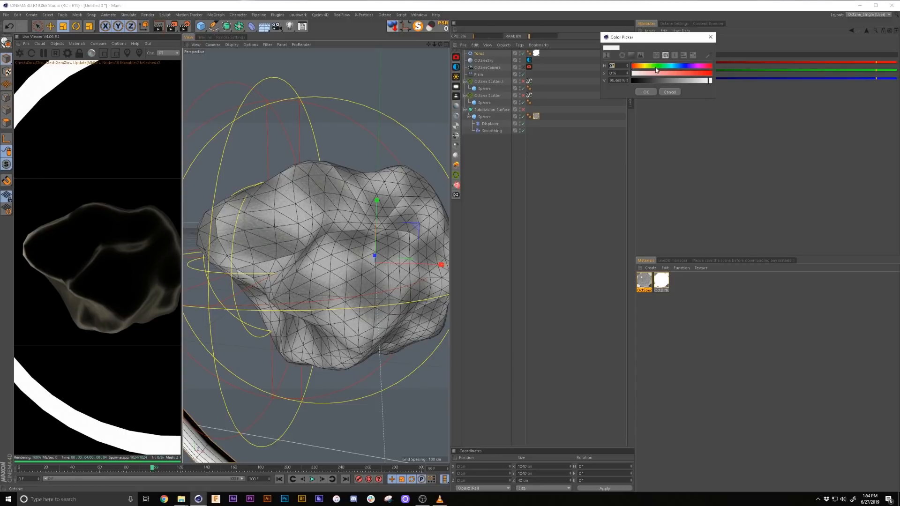
drag(631, 73, 654, 73)
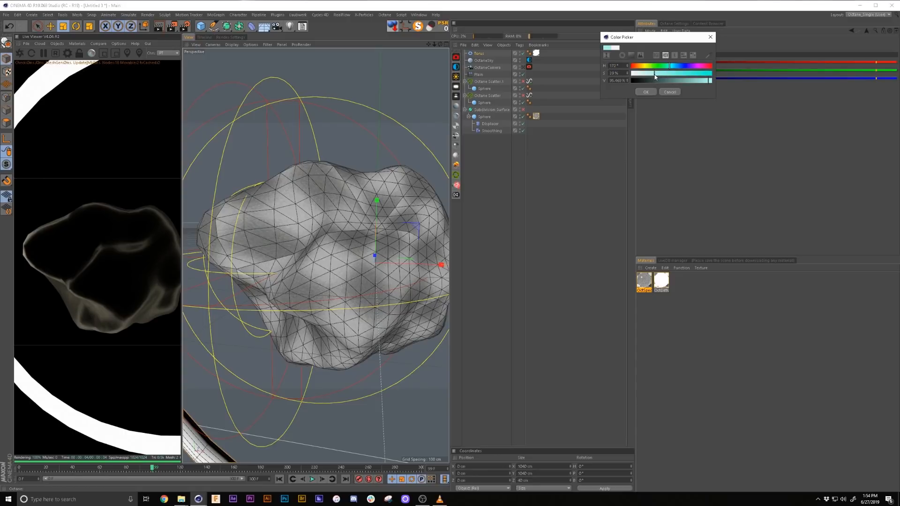
click(646, 92)
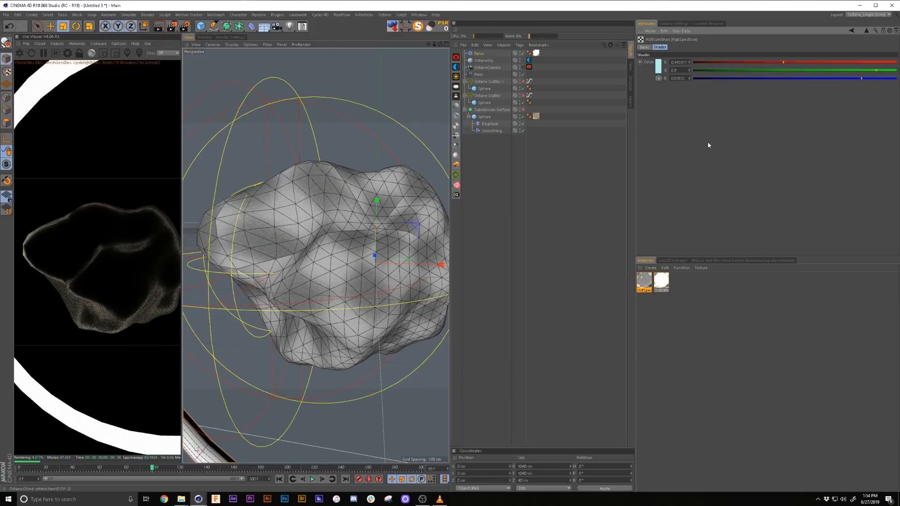
mouse_move(707, 157)
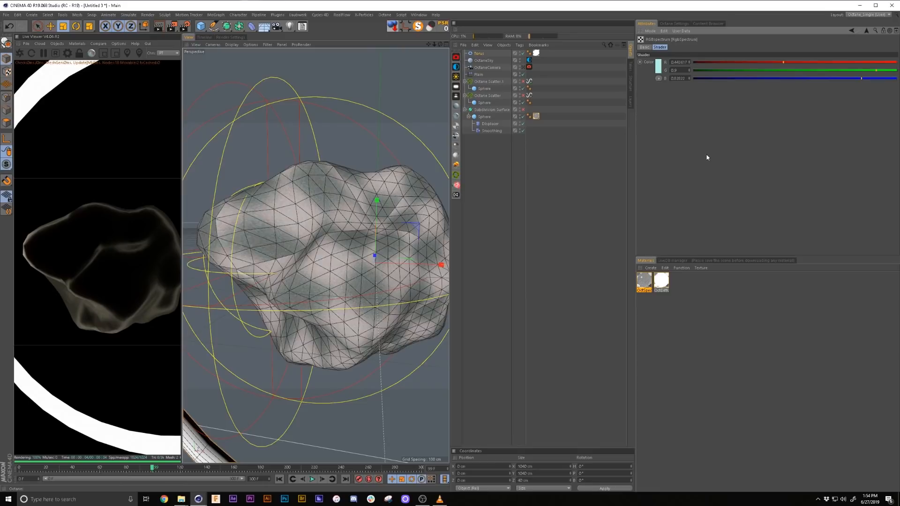
mouse_move(692, 134)
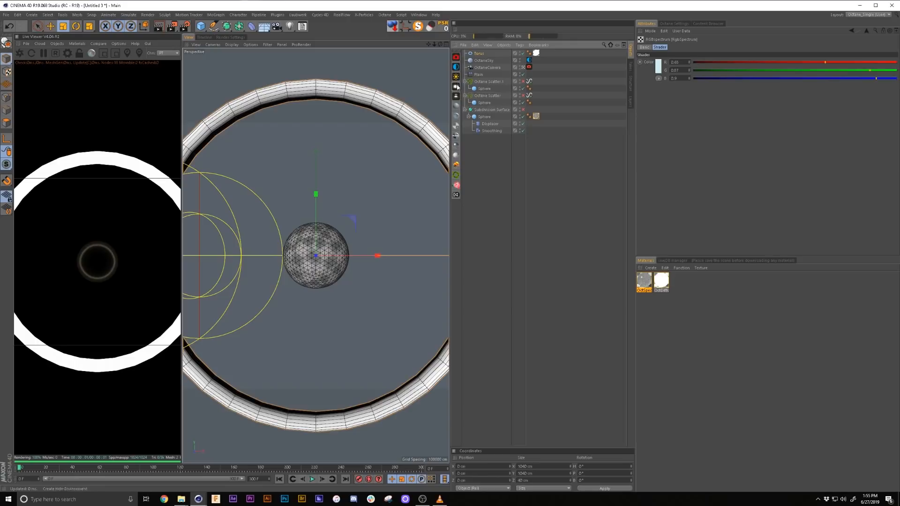
Set the Octane light's area shape to Sphere and check the live render glow.
click(57, 44)
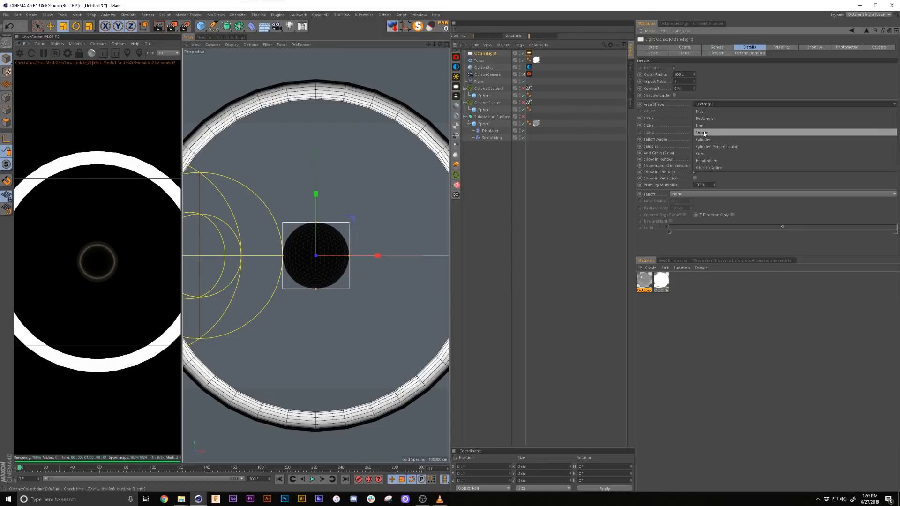
click(701, 133)
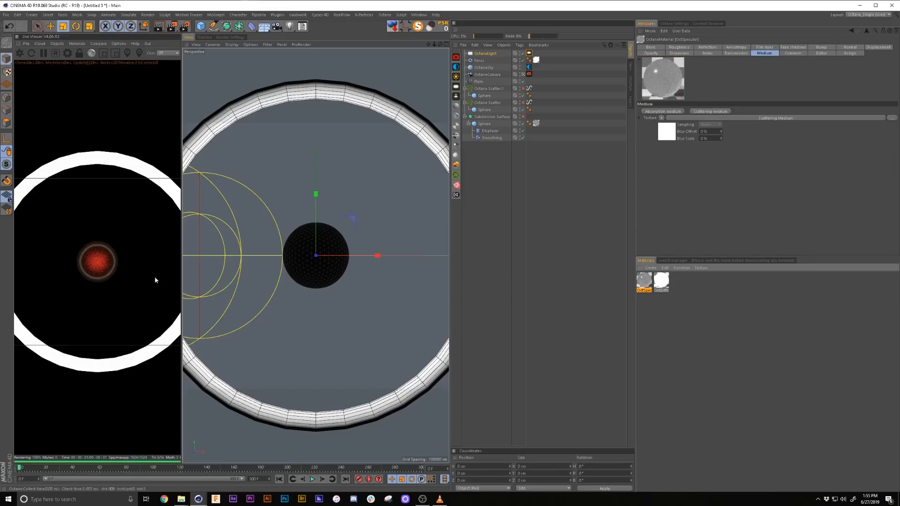
mouse_move(662, 281)
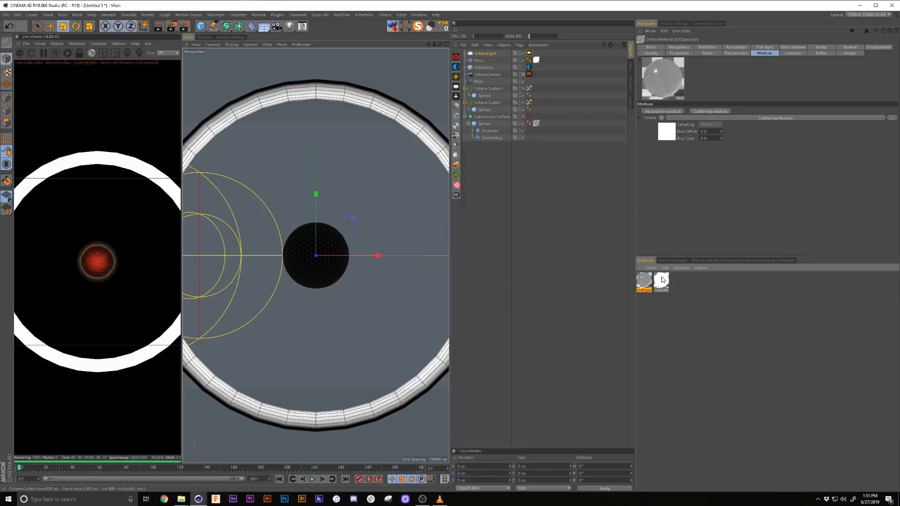
click(661, 281)
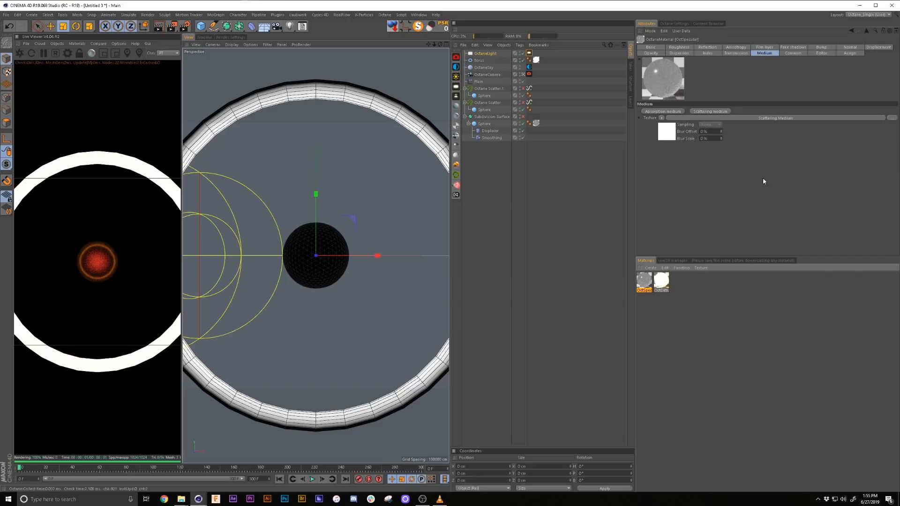
Drive the blob material's transmission with a gradient coloured pale yellow and pale pink.
click(736, 47)
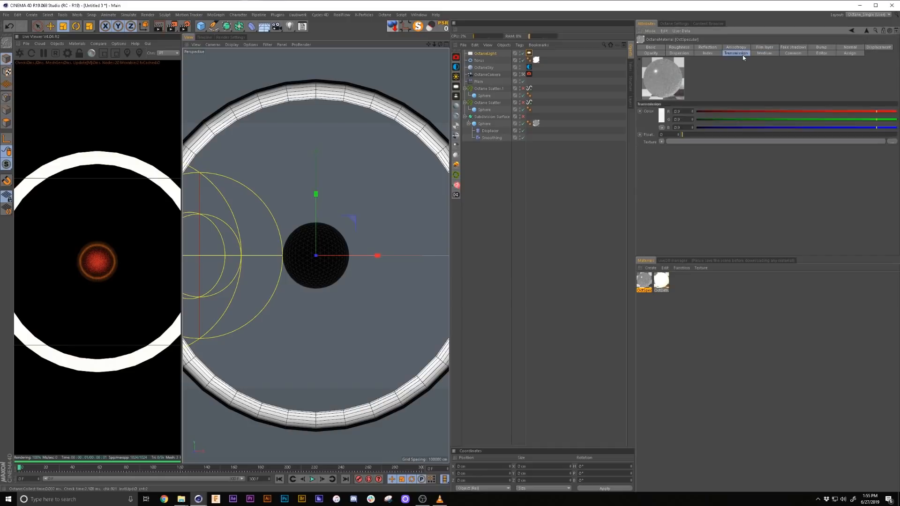
click(661, 141)
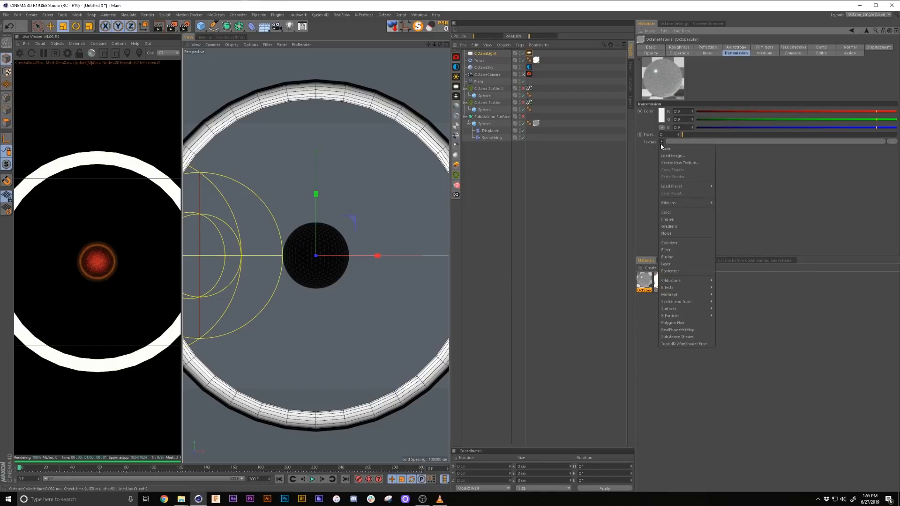
click(669, 226)
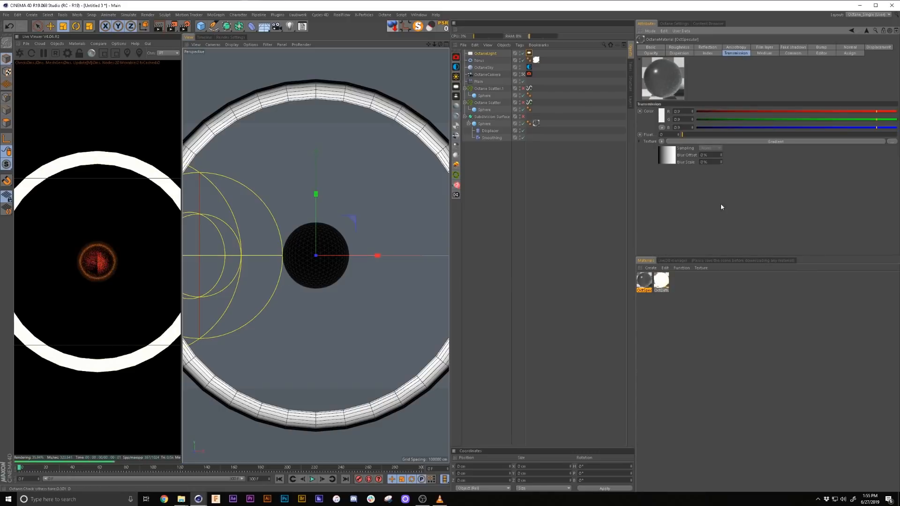
click(667, 142)
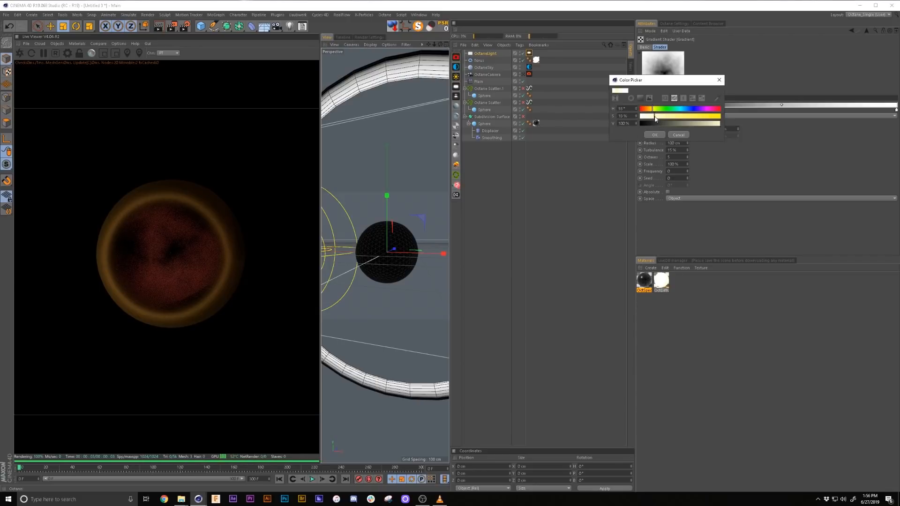
click(653, 135)
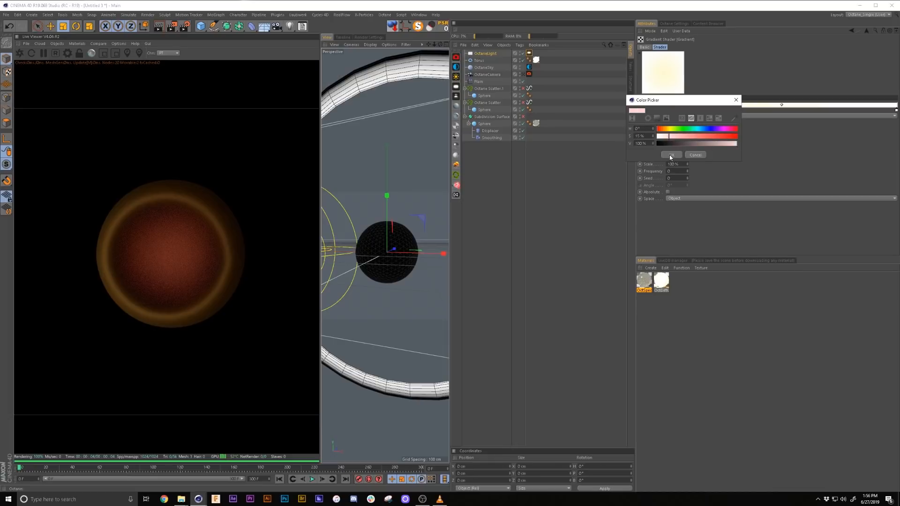
click(670, 155)
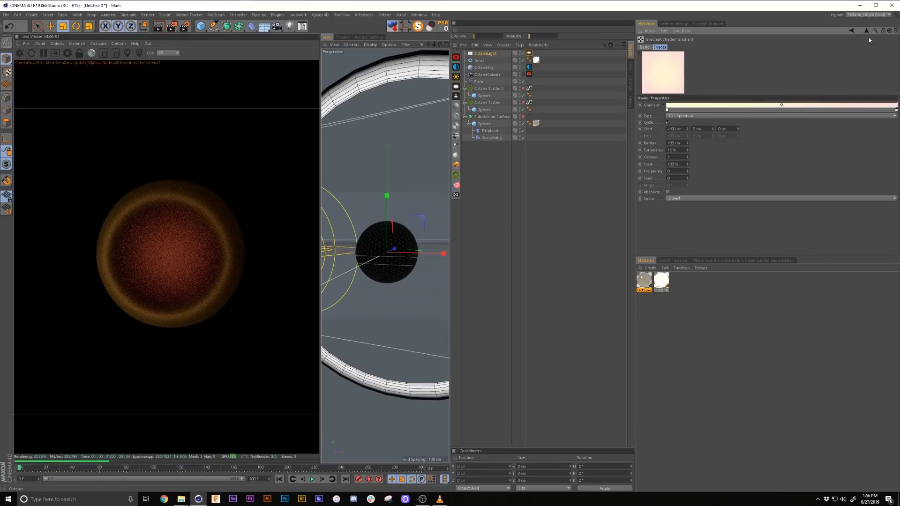
click(820, 47)
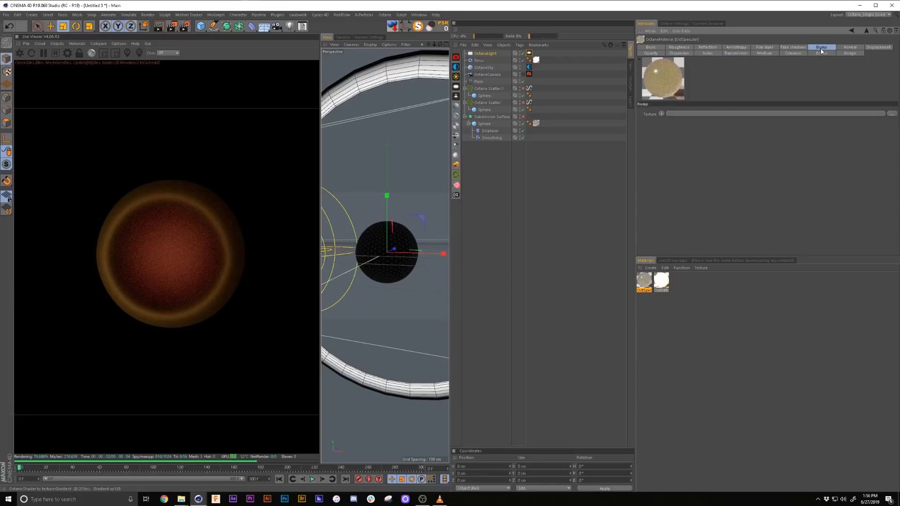
Set a Noise shader as the blob material's bump texture.
click(661, 114)
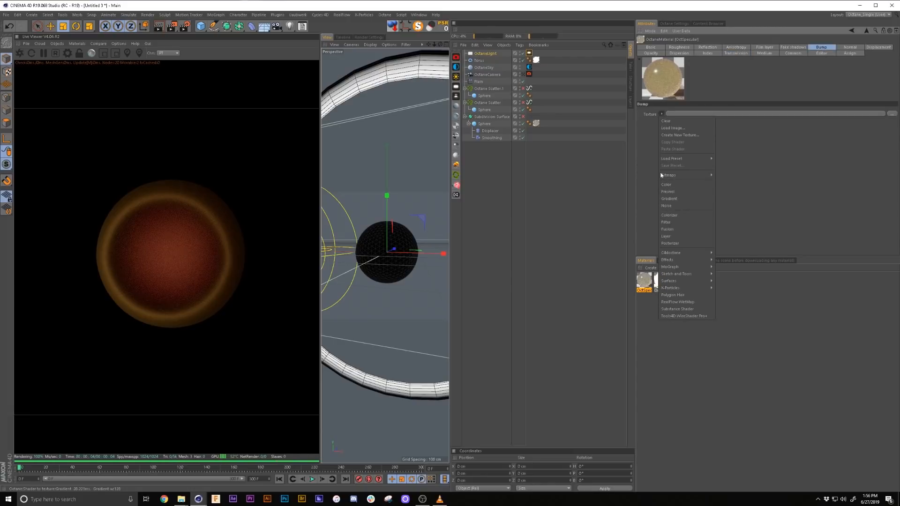
click(666, 205)
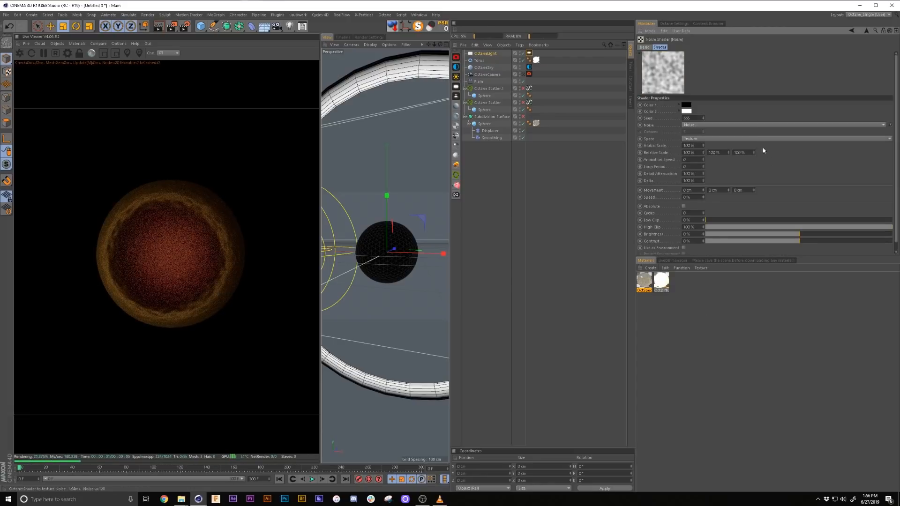
click(786, 124)
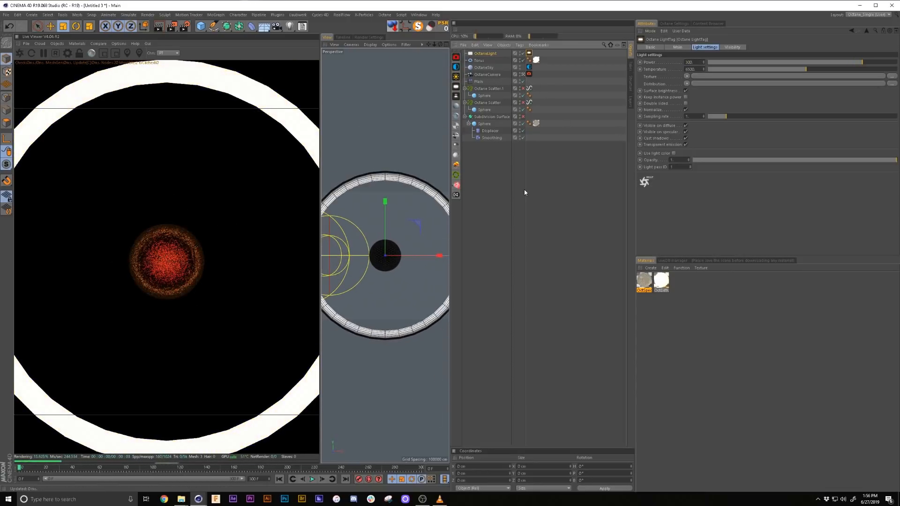
Add an Octane Object Tag to the Torus and turn off its camera visibility.
right_click(478, 53)
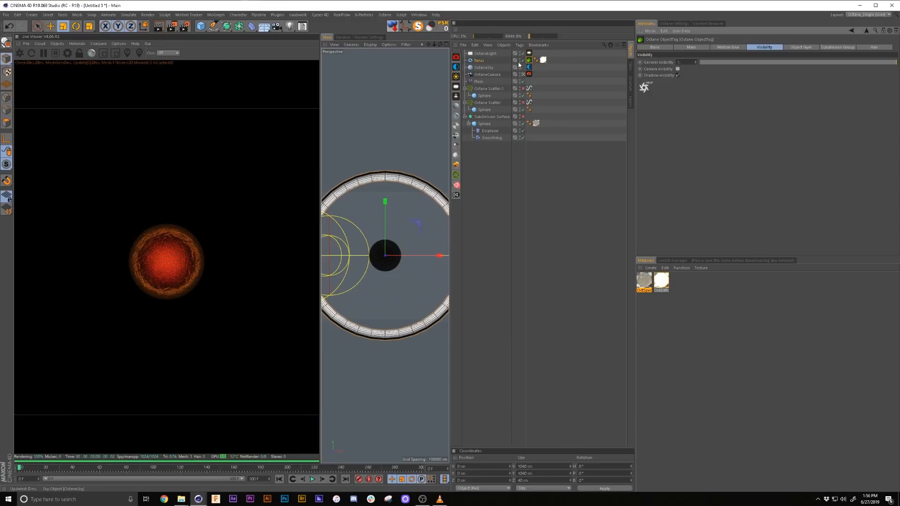
click(660, 281)
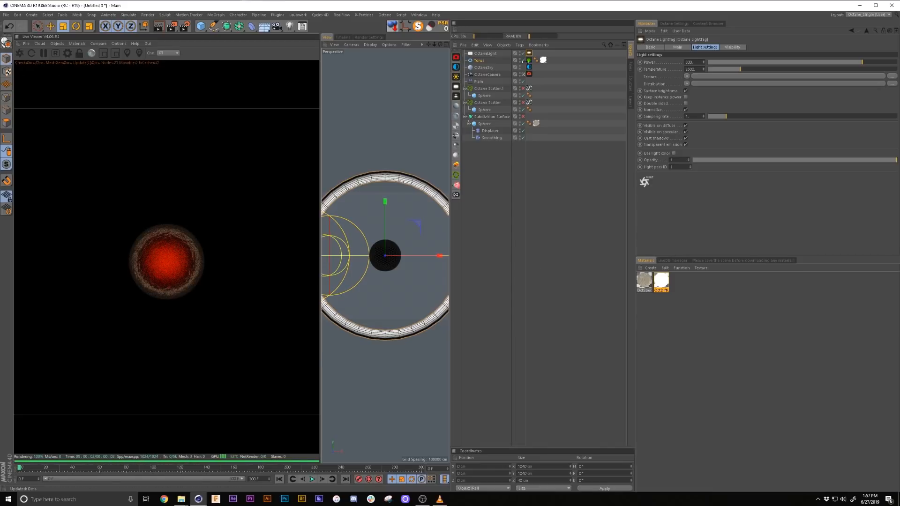
Lower the internal light's temperature, then edit the OctaneLight sphere's Size X at a later frame.
click(486, 54)
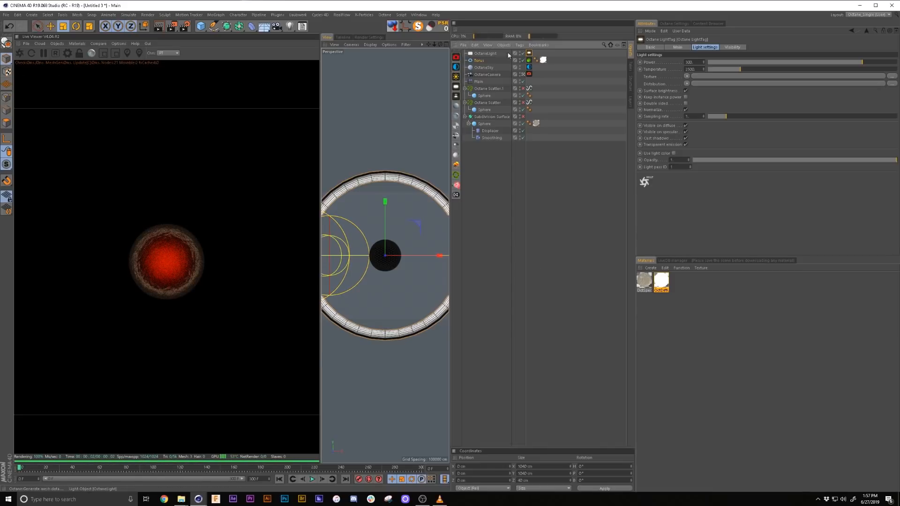
click(750, 47)
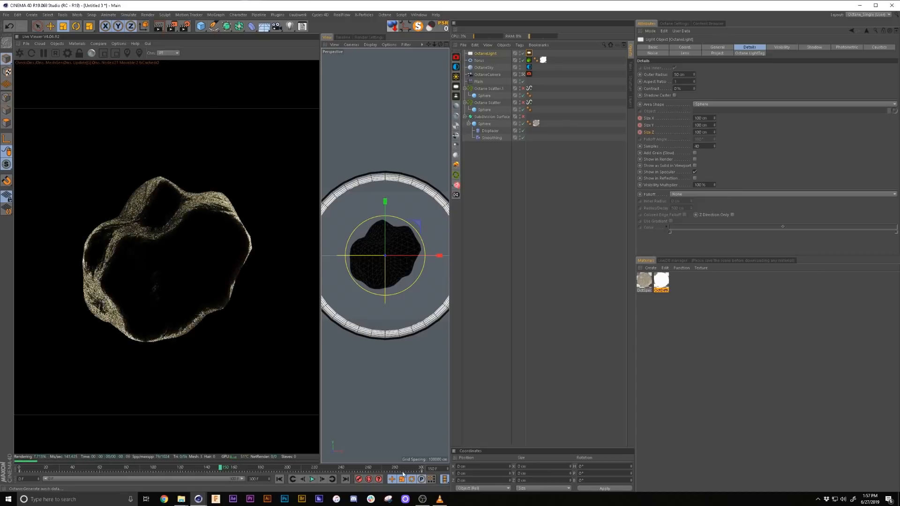
click(700, 118)
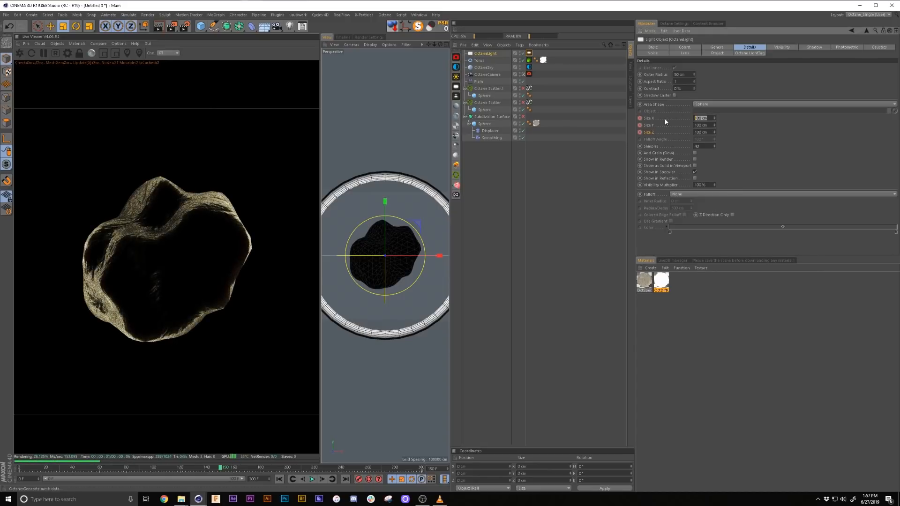